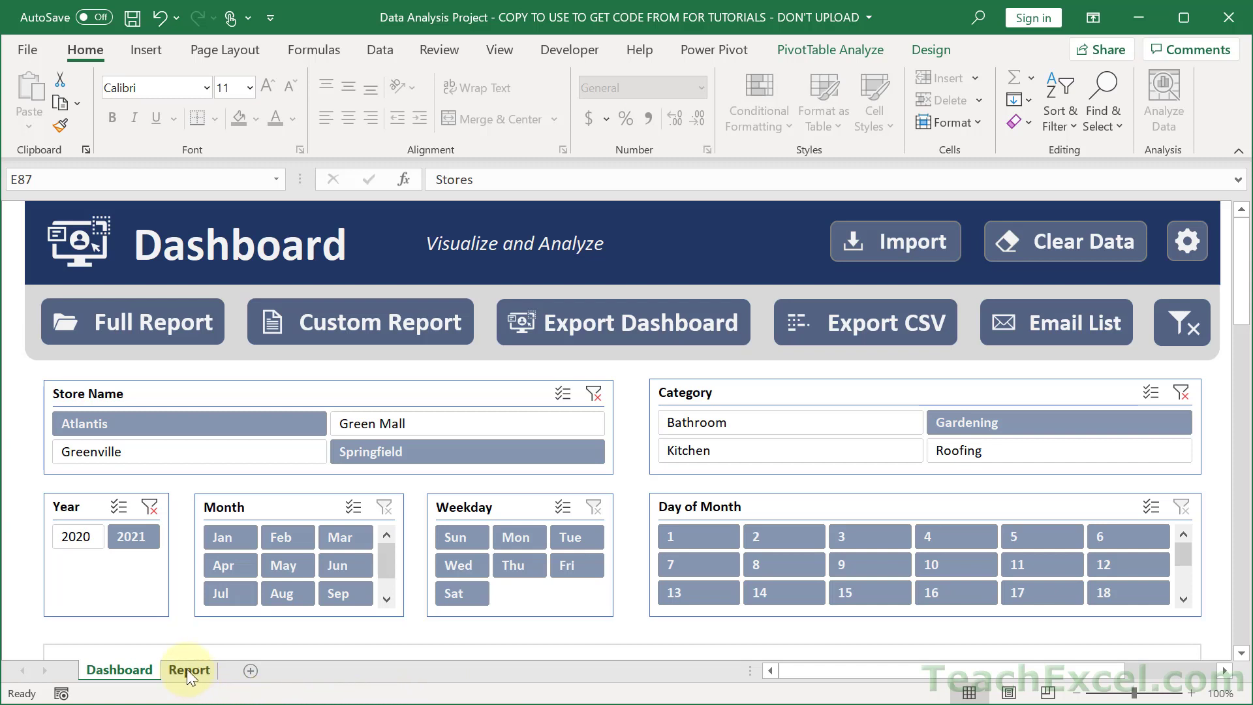
Open the Report sheet and scroll through its sales charts.
{"action": "left_click", "coordinate": [189, 670]}
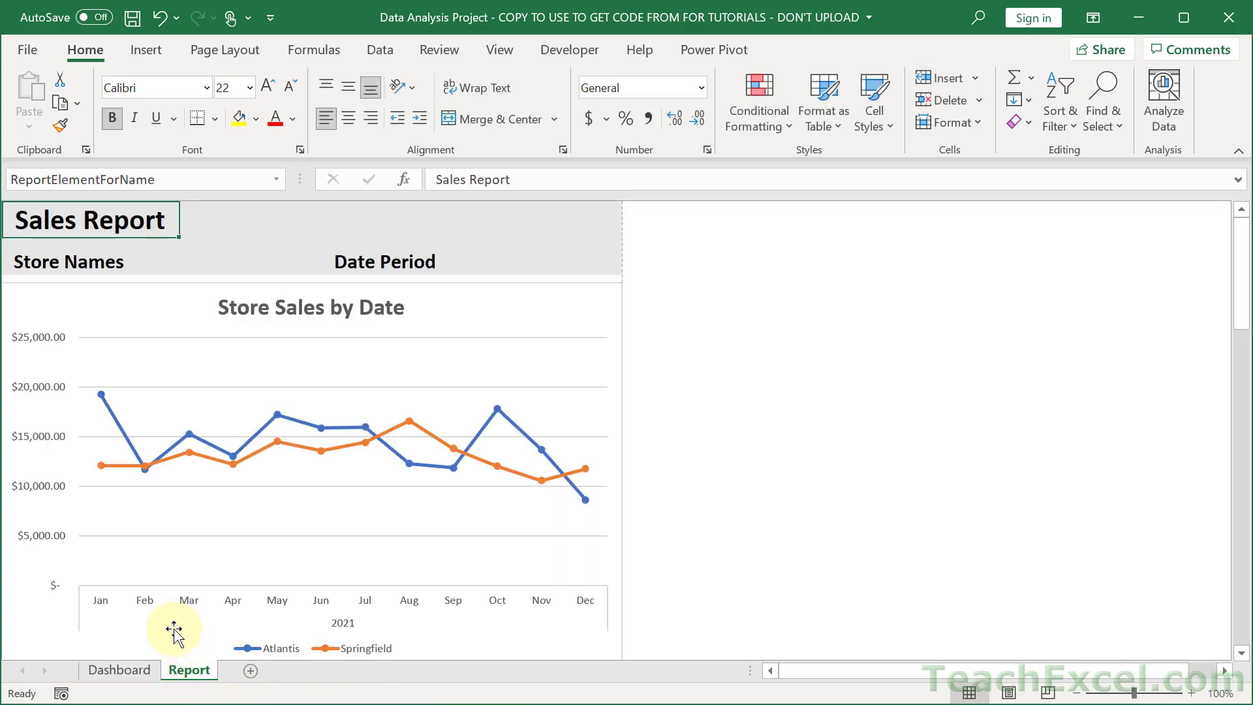
{"action": "mouse_move", "coordinate": [655, 274]}
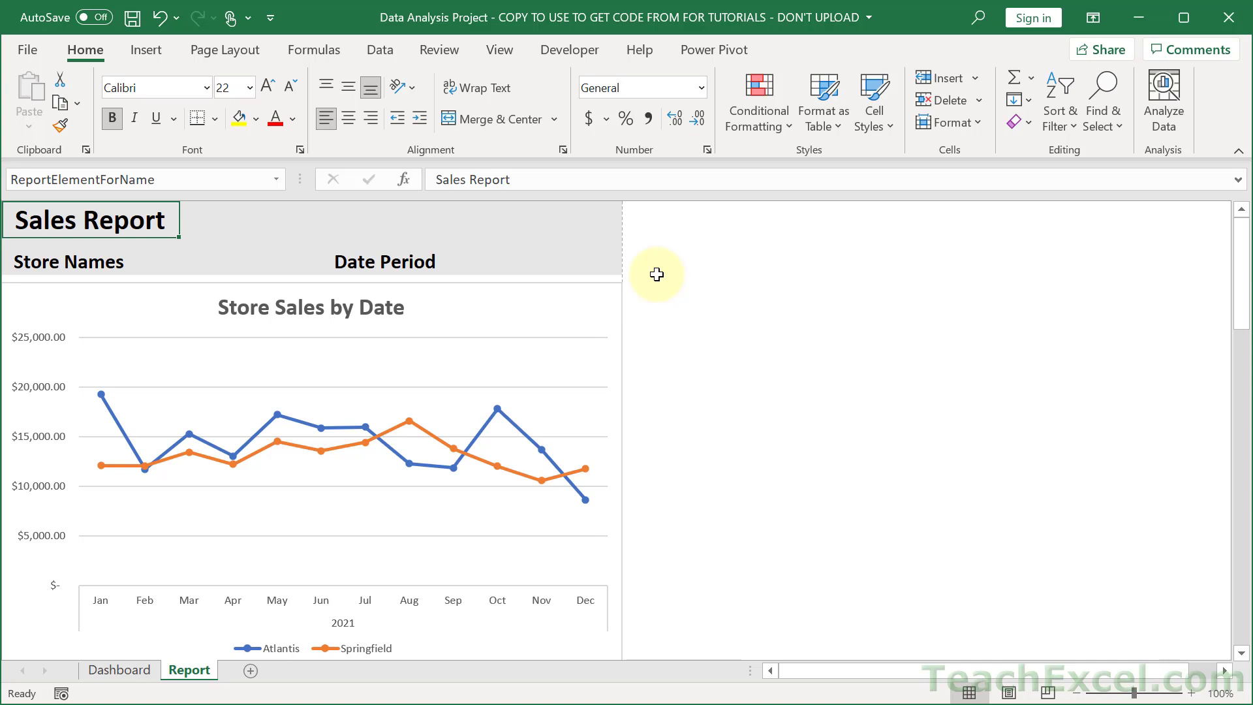
{"action": "mouse_move", "coordinate": [1241, 275]}
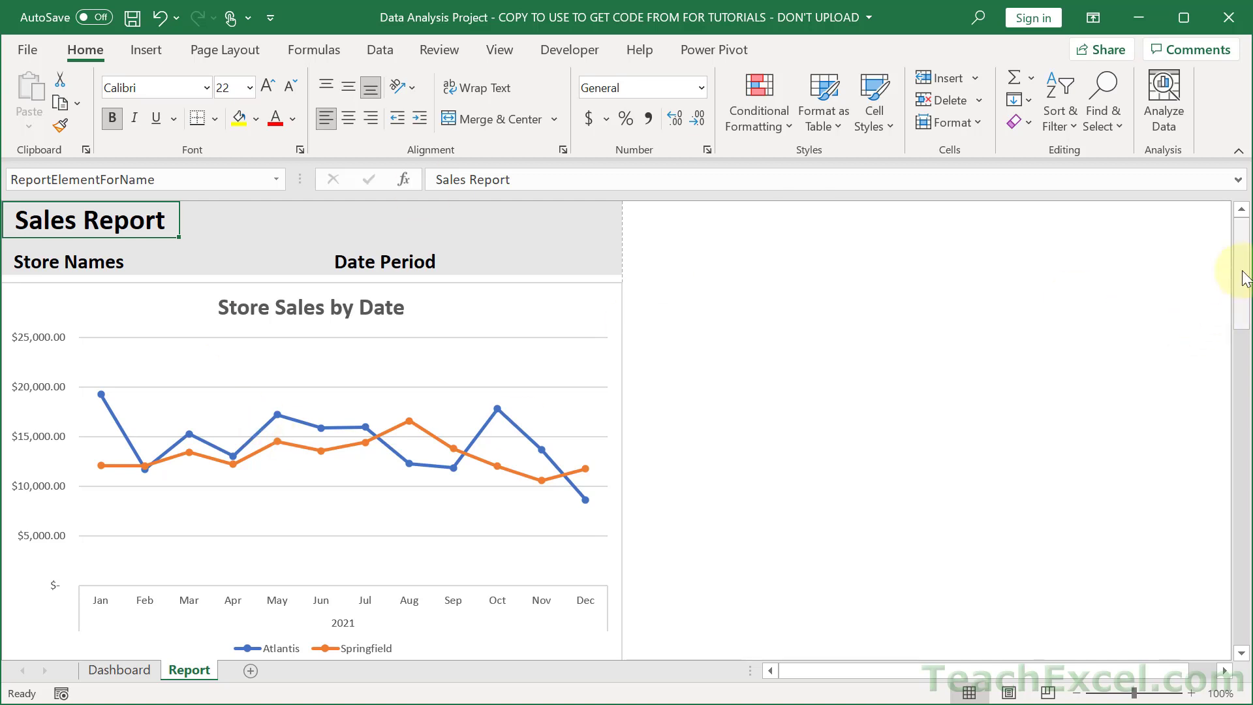
{"action": "scroll", "scroll_direction": "down", "scroll_amount": 3}
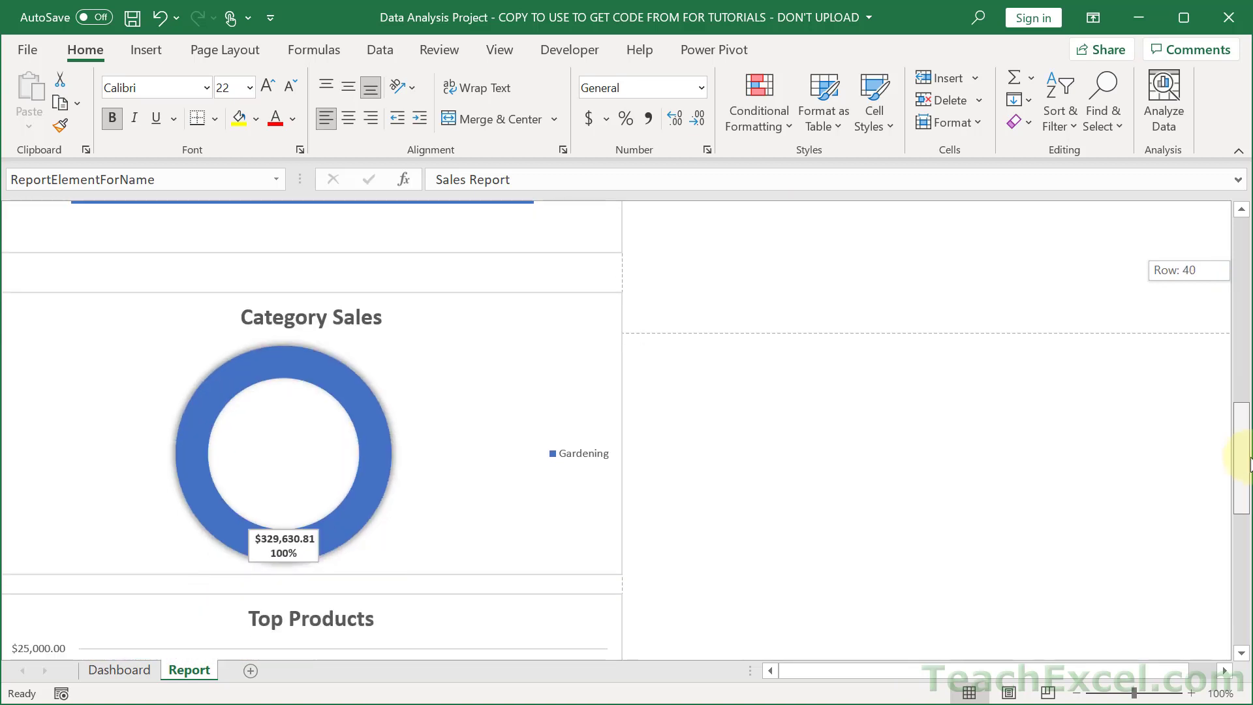
{"action": "scroll", "scroll_direction": "up", "scroll_amount": 3}
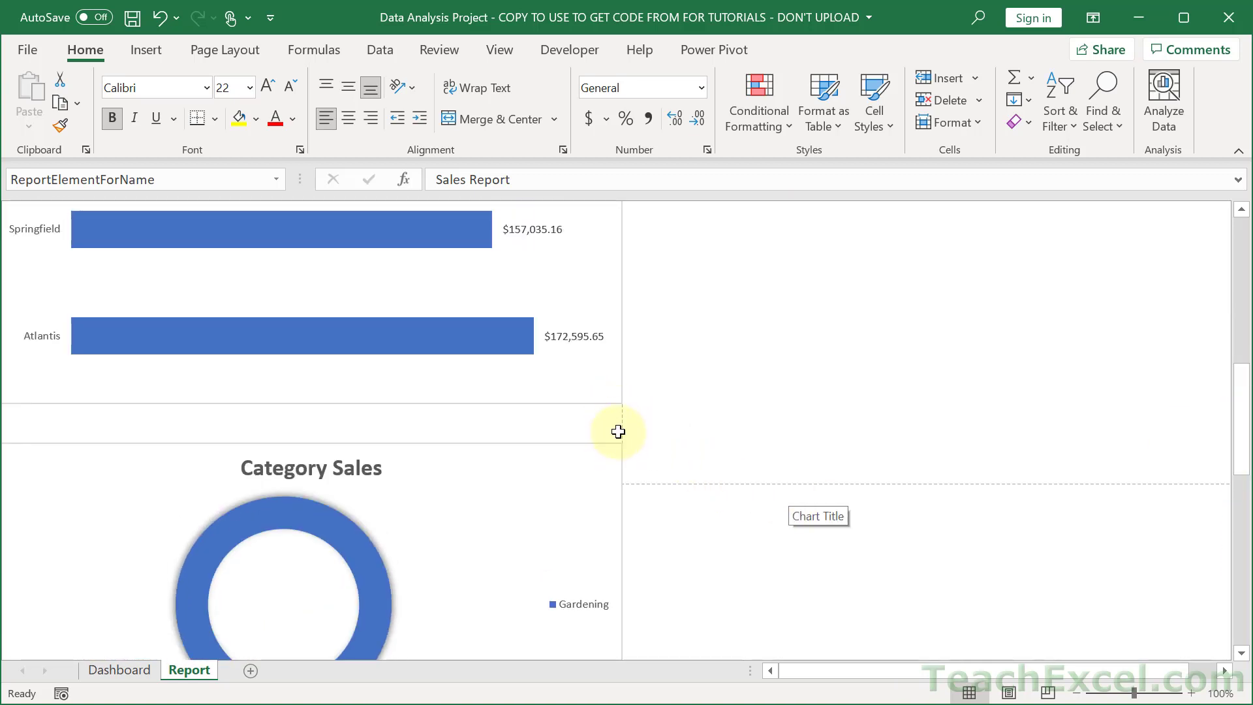
{"action": "scroll", "scroll_direction": "up", "scroll_amount": 3}
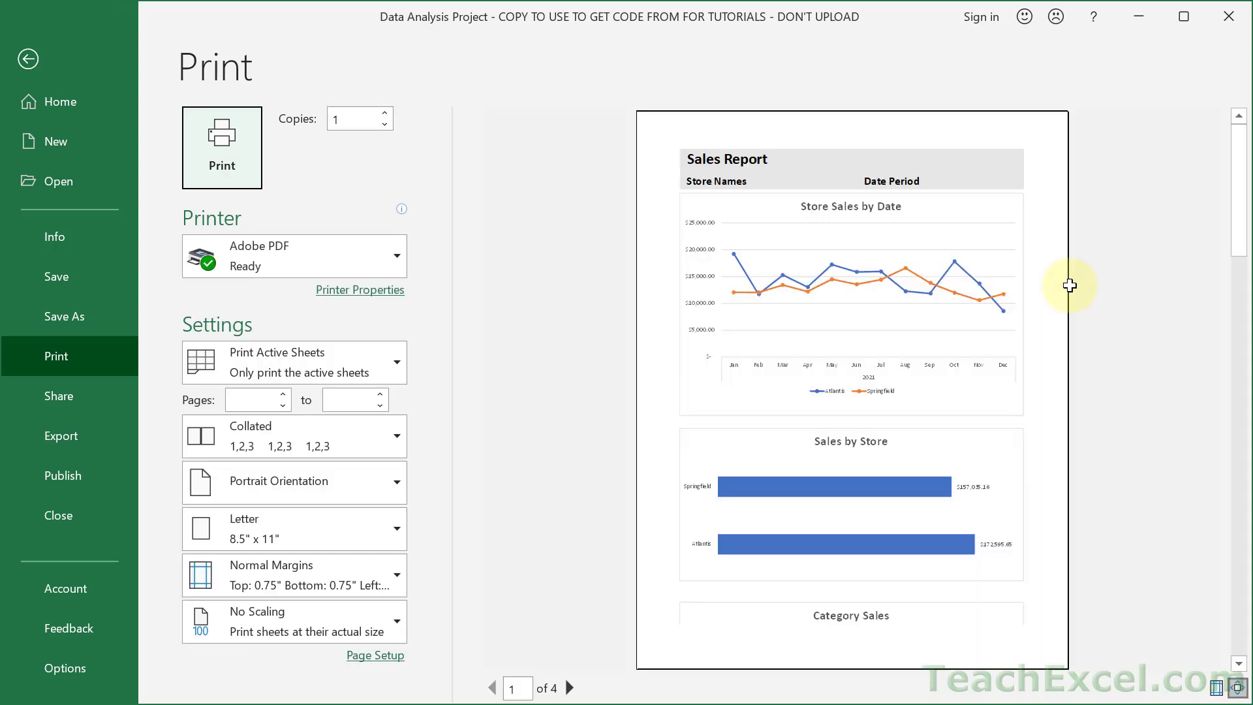
{"action": "mouse_move", "coordinate": [564, 652]}
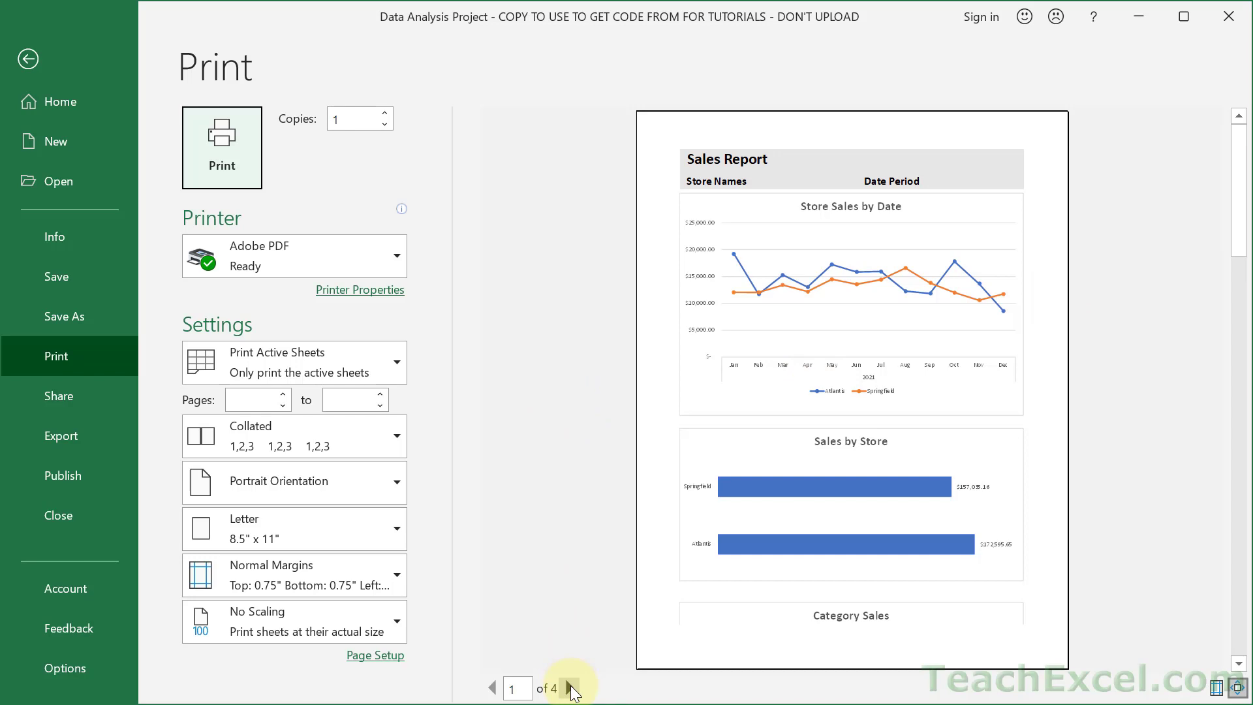
{"action": "left_click", "coordinate": [569, 688]}
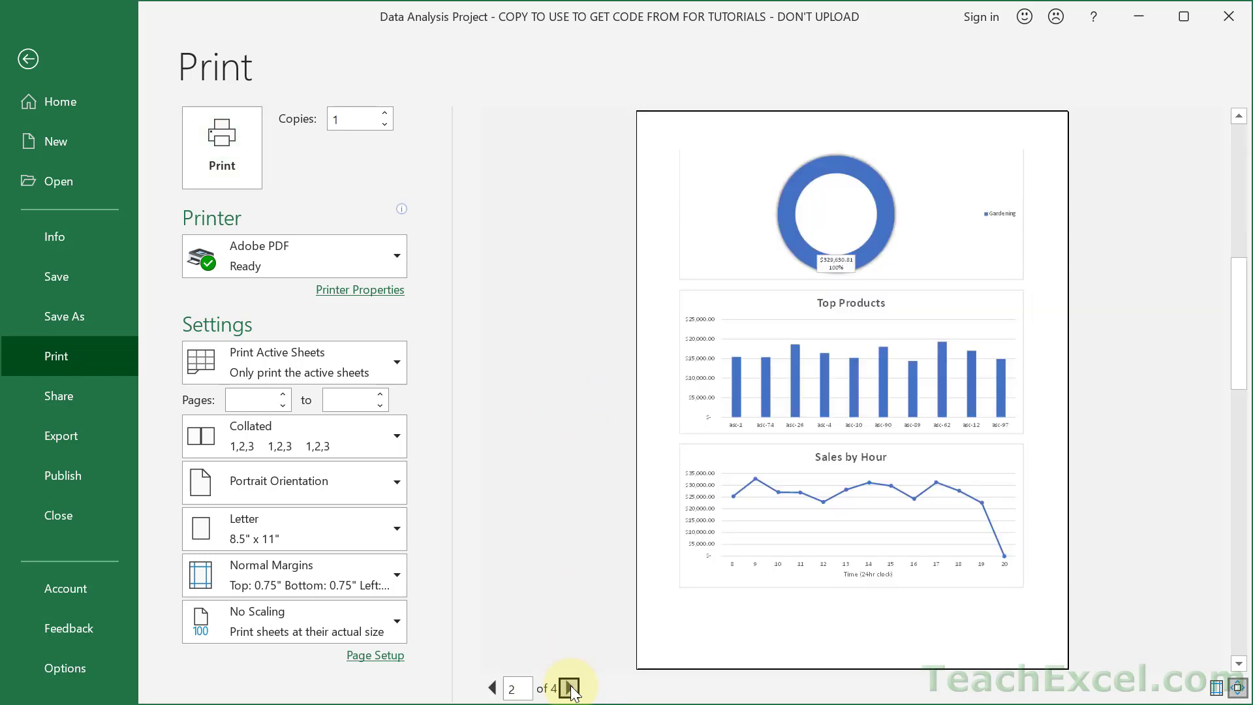
{"action": "left_click", "coordinate": [570, 687]}
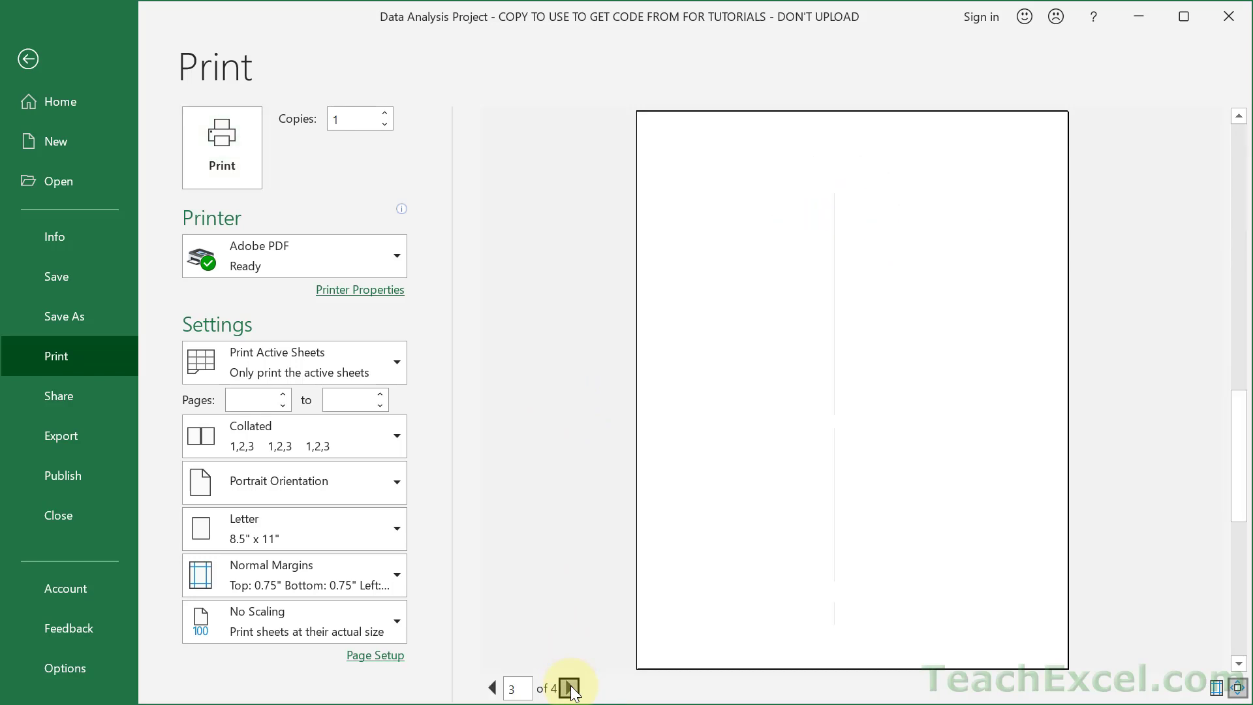
{"action": "left_click", "coordinate": [569, 687]}
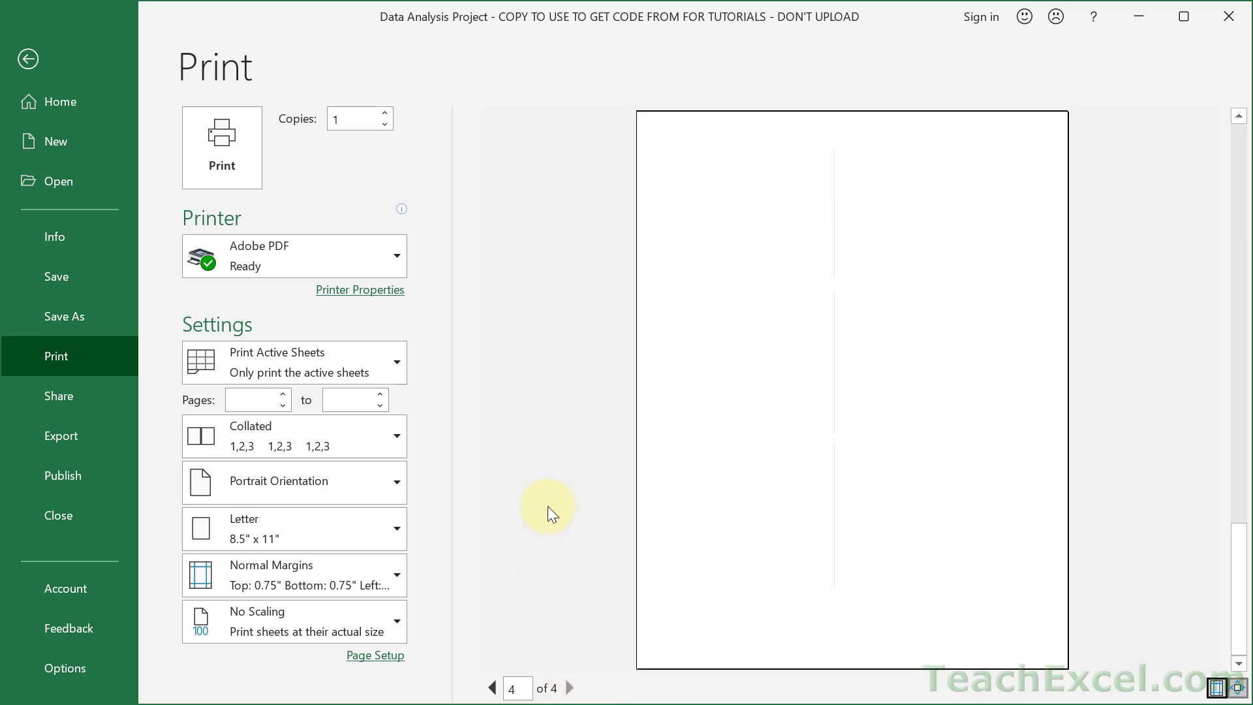
{"action": "left_click", "coordinate": [28, 60]}
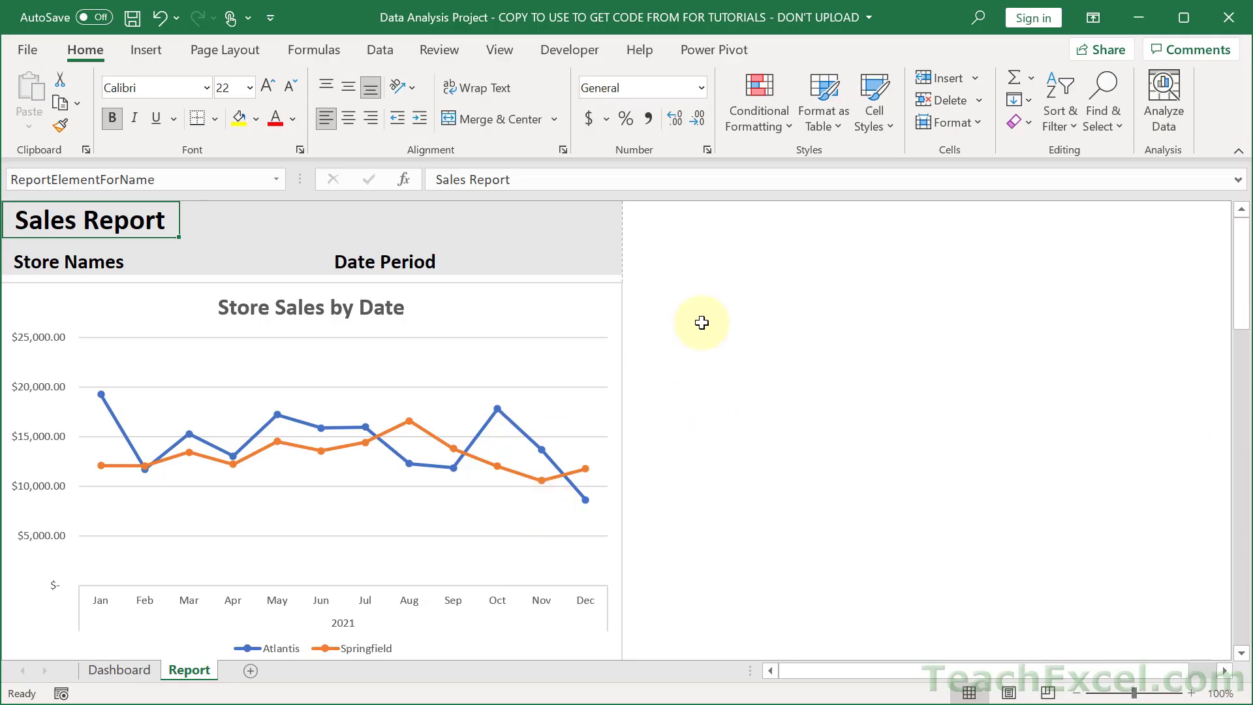
{"action": "mouse_move", "coordinate": [615, 184]}
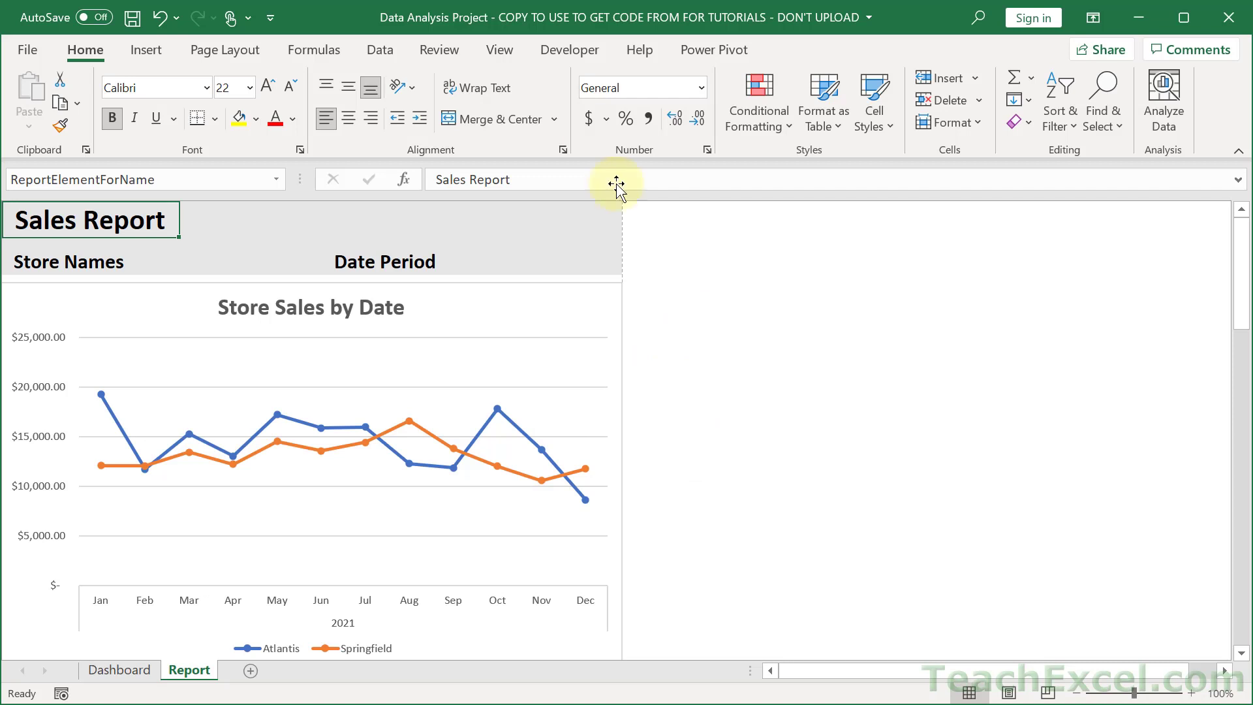
Turn on Page Break Preview for the Report sheet and scroll to inspect page divisions.
{"action": "left_click", "coordinate": [498, 50]}
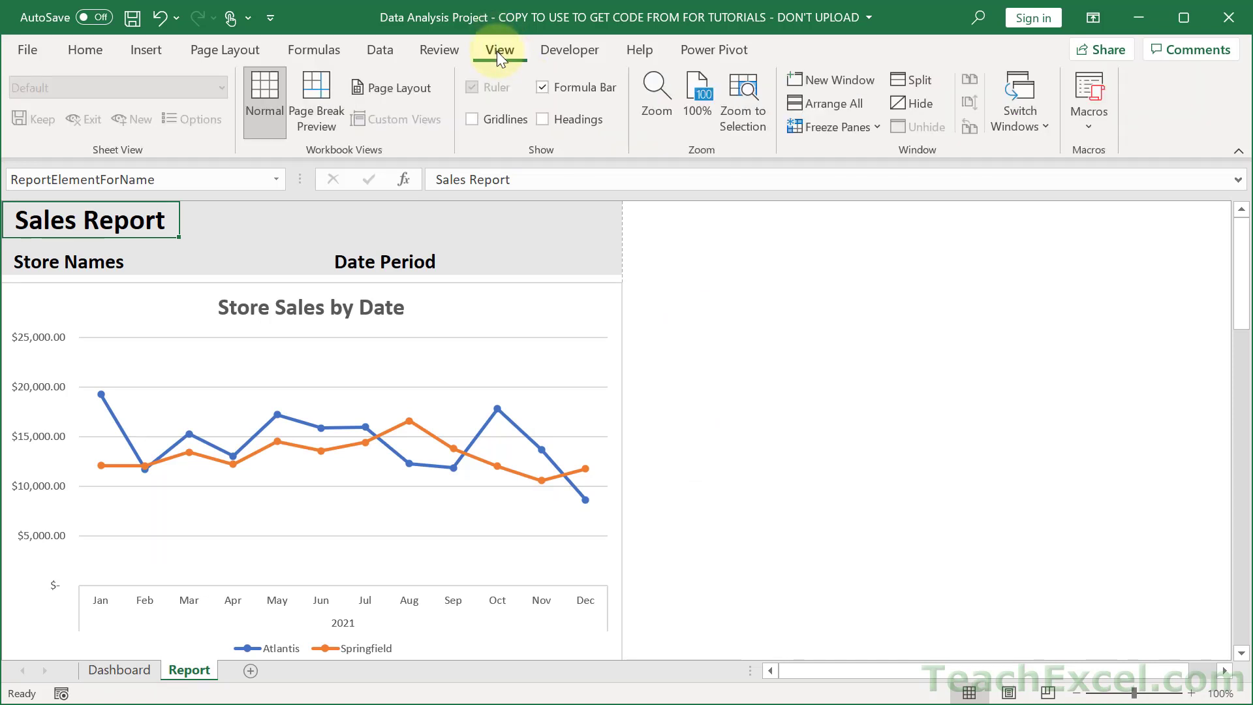
{"action": "mouse_move", "coordinate": [316, 102]}
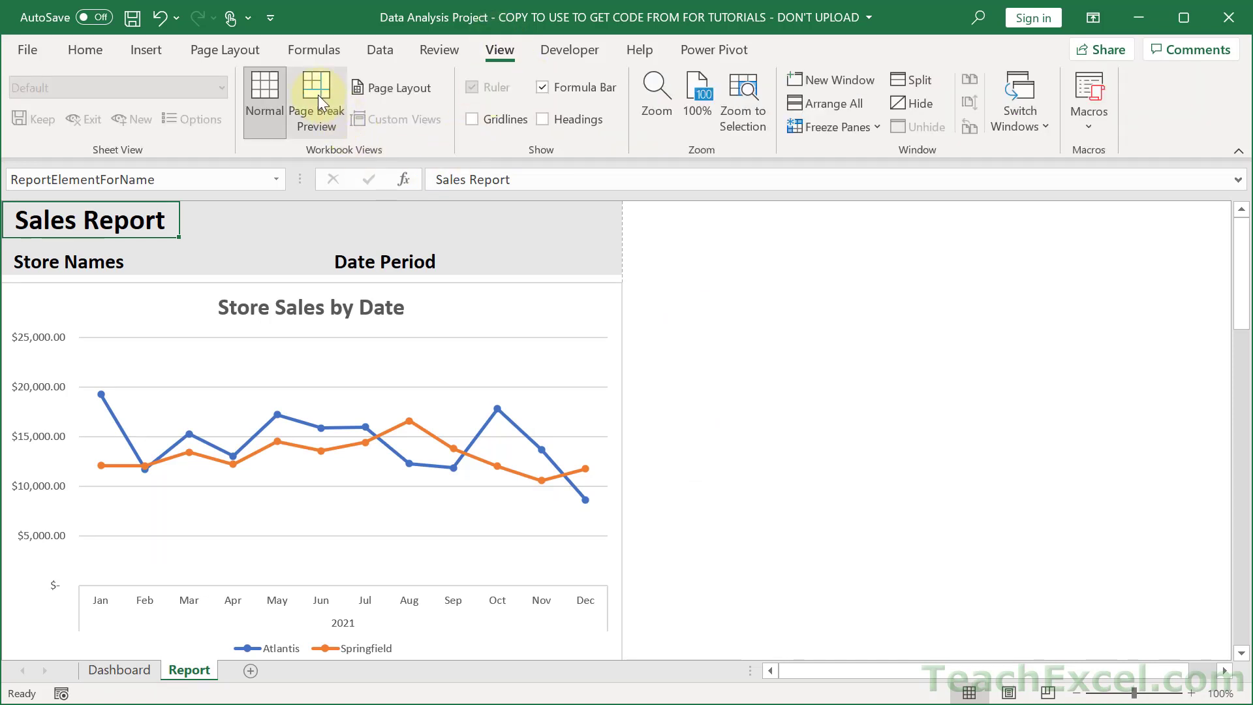
{"action": "left_click", "coordinate": [316, 101]}
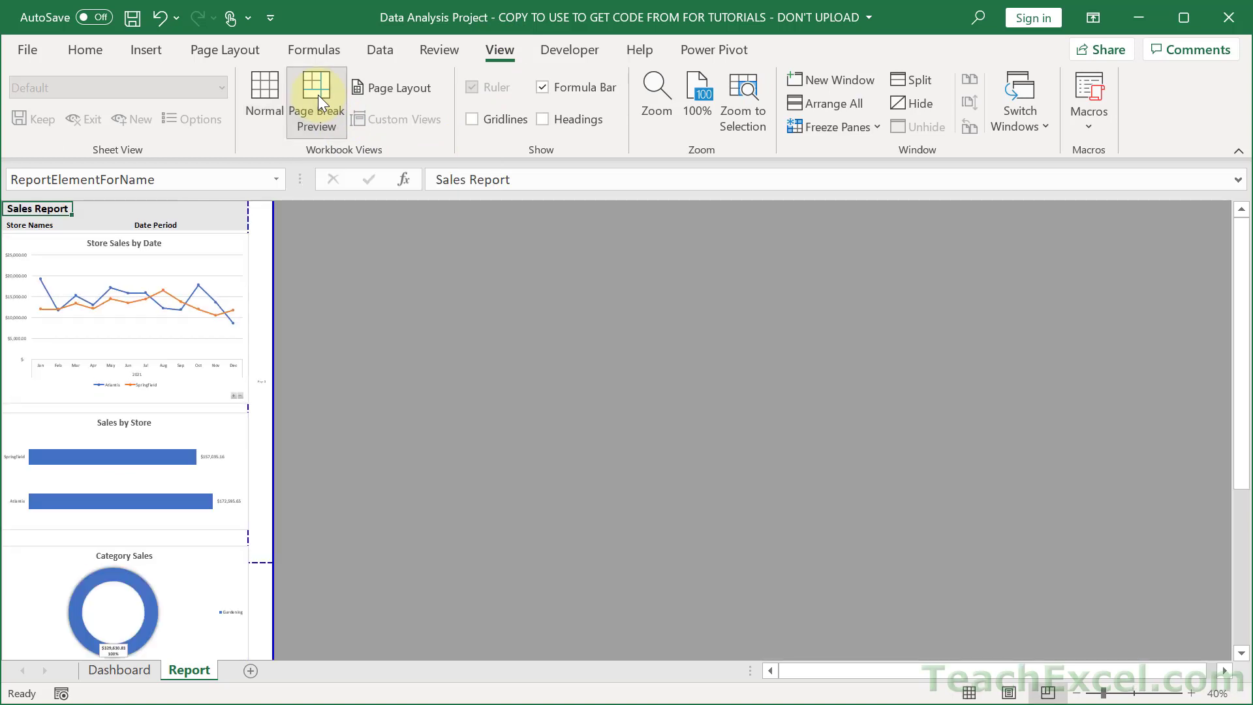
{"action": "left_click", "coordinate": [316, 100]}
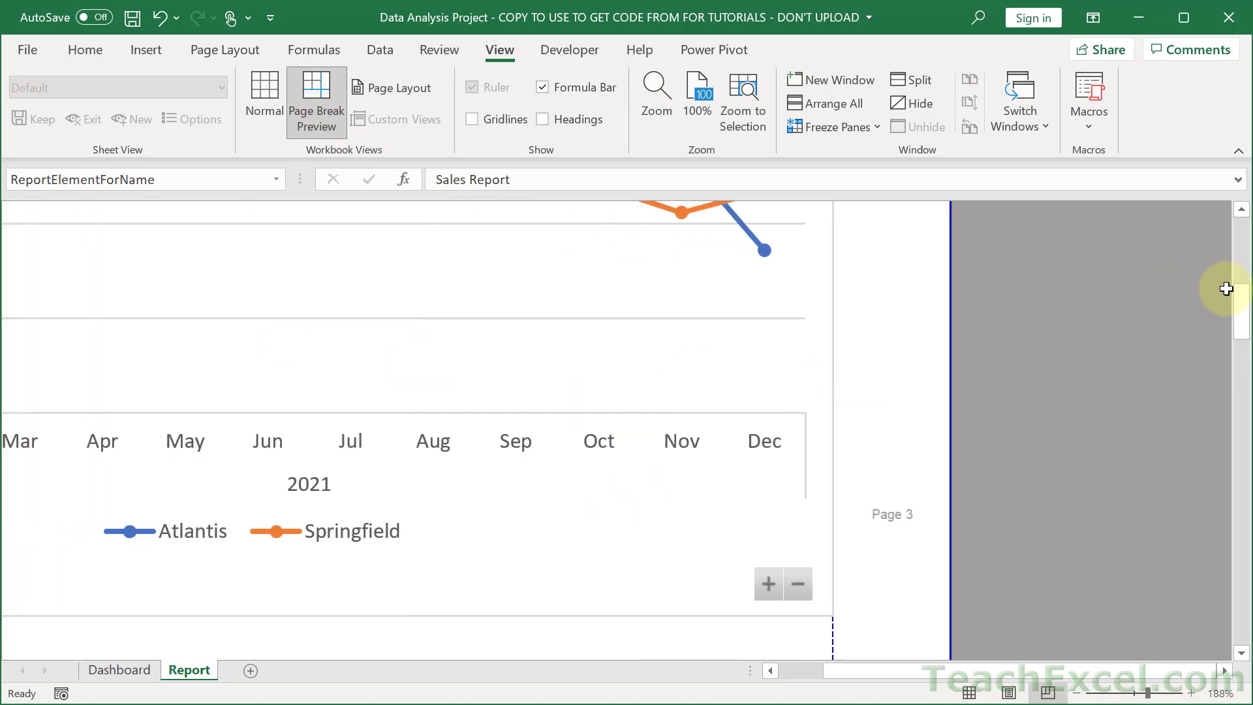
{"action": "scroll", "scroll_direction": "down", "scroll_amount": 3}
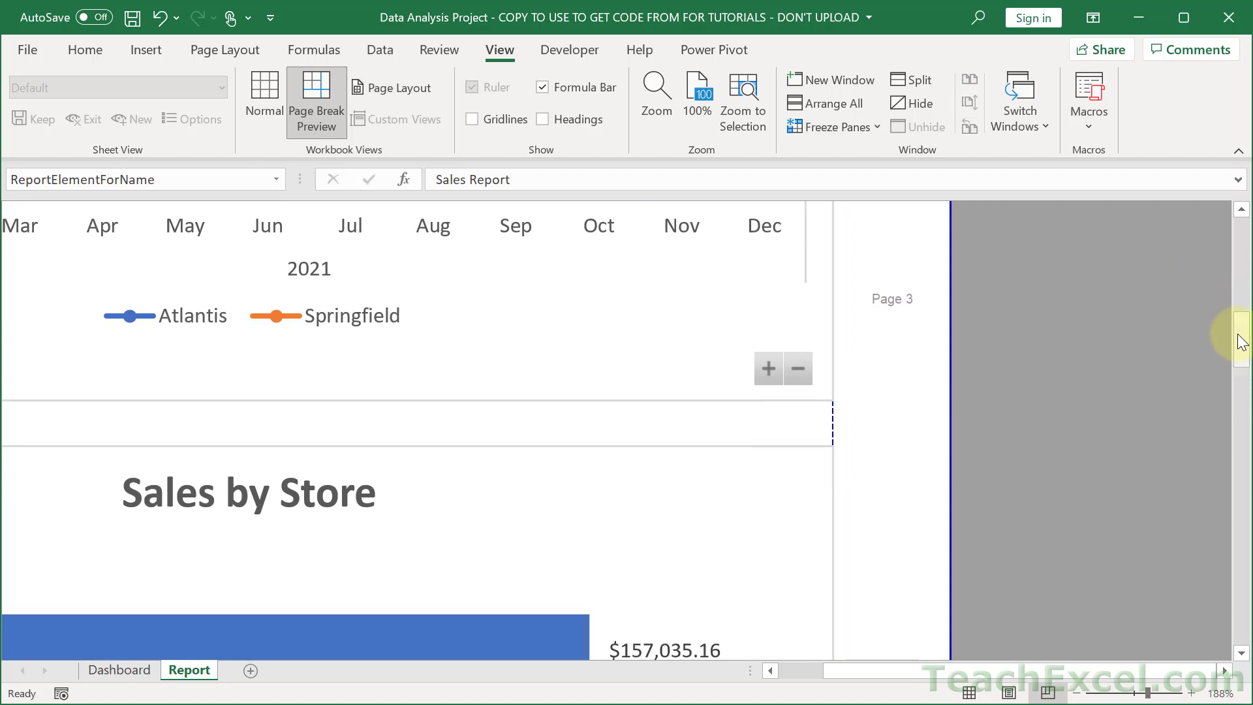
{"action": "mouse_move", "coordinate": [839, 364]}
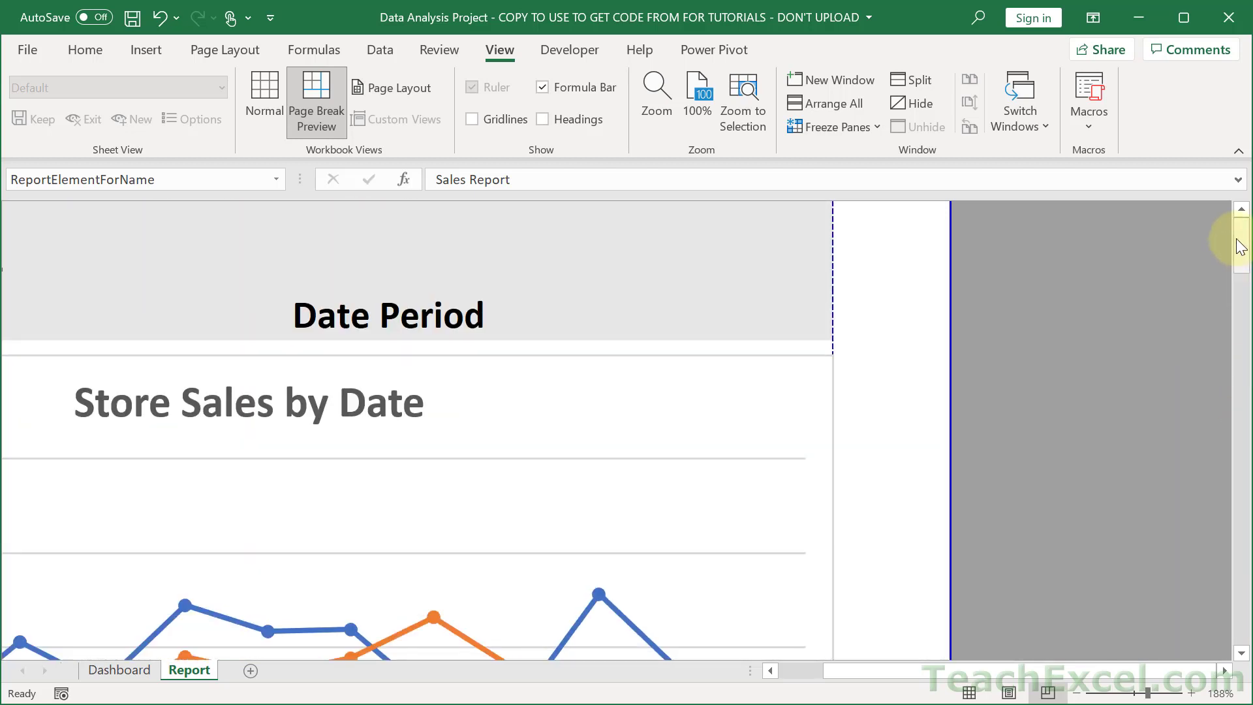
{"action": "mouse_move", "coordinate": [437, 199]}
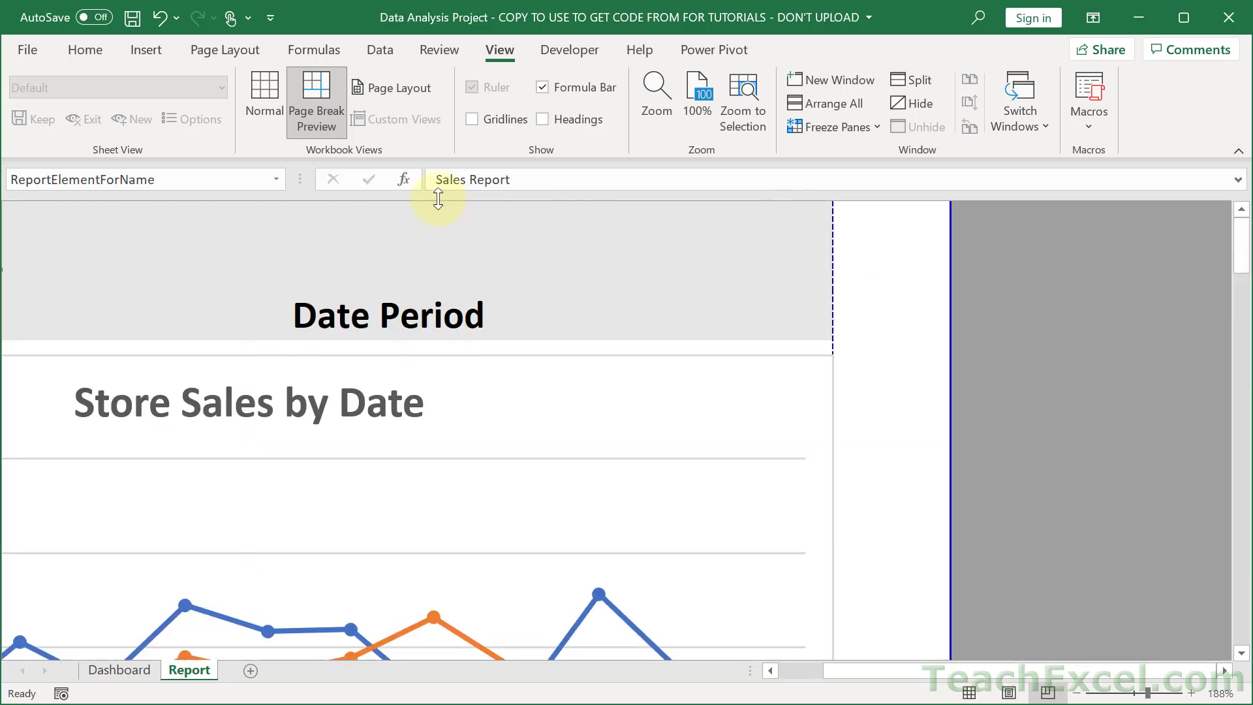
{"action": "mouse_move", "coordinate": [398, 88]}
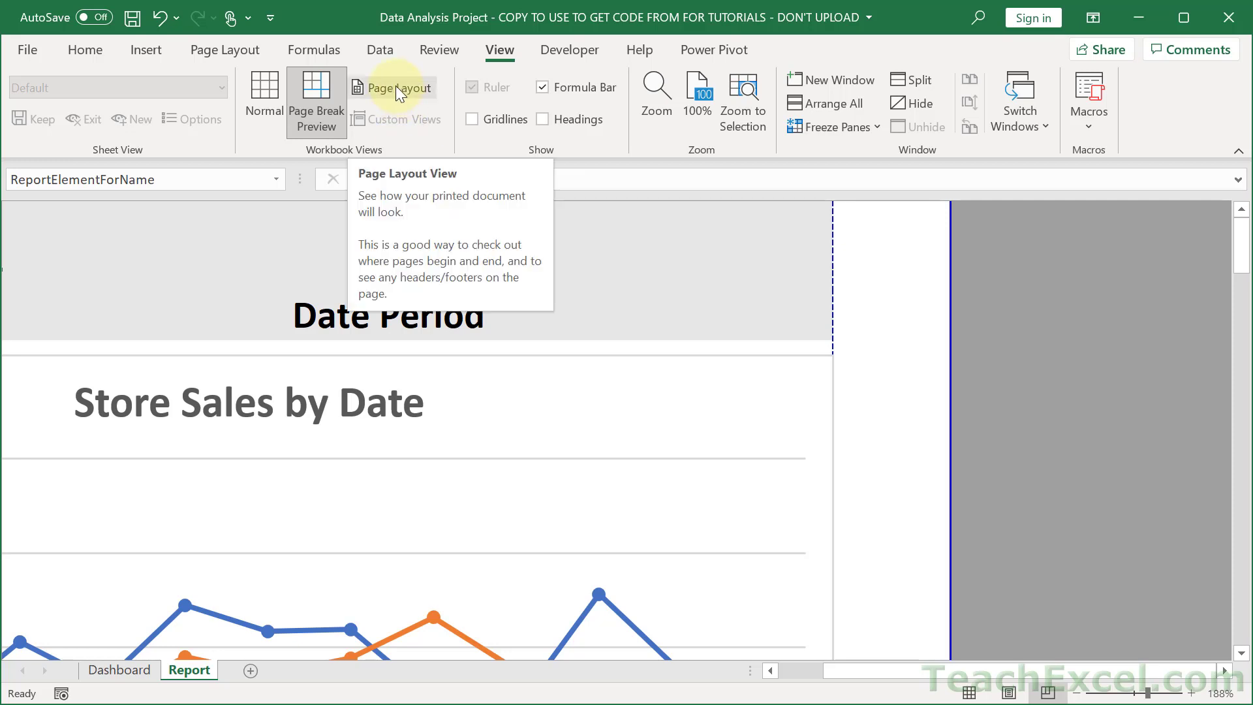
{"action": "mouse_move", "coordinate": [415, 92]}
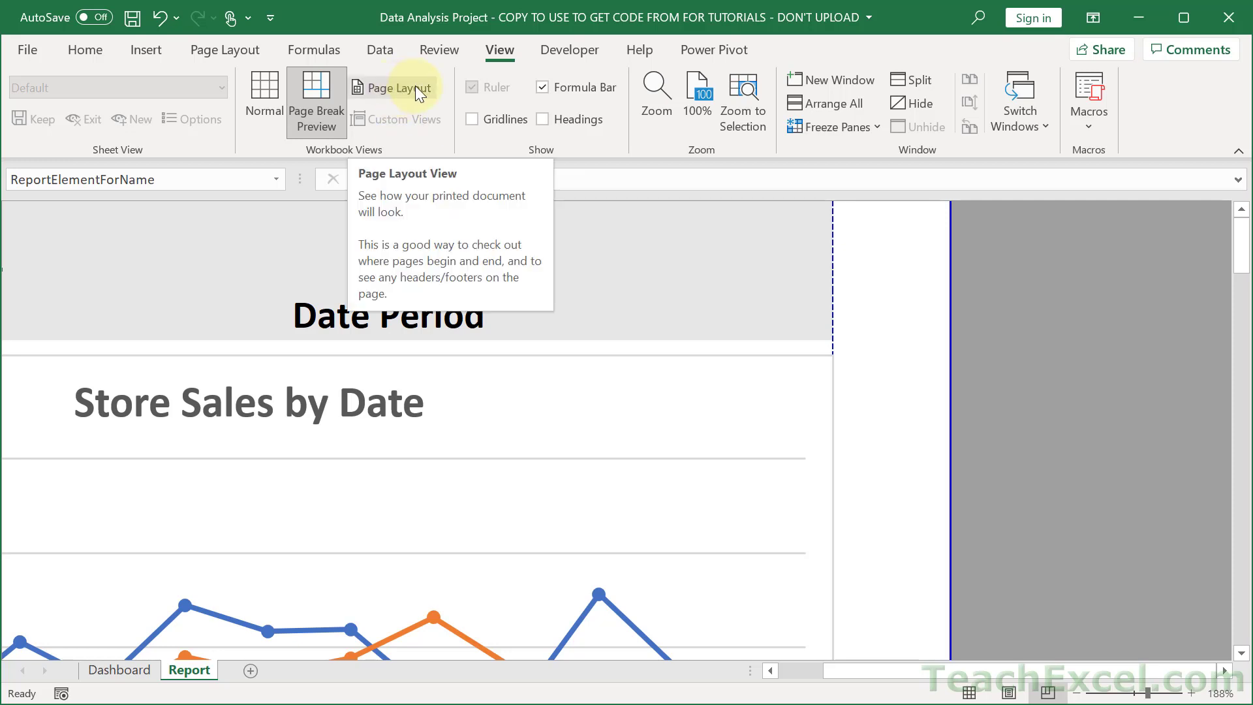
Switch the Report sheet to Page Layout view and scroll through its four pages.
{"action": "left_click", "coordinate": [391, 87]}
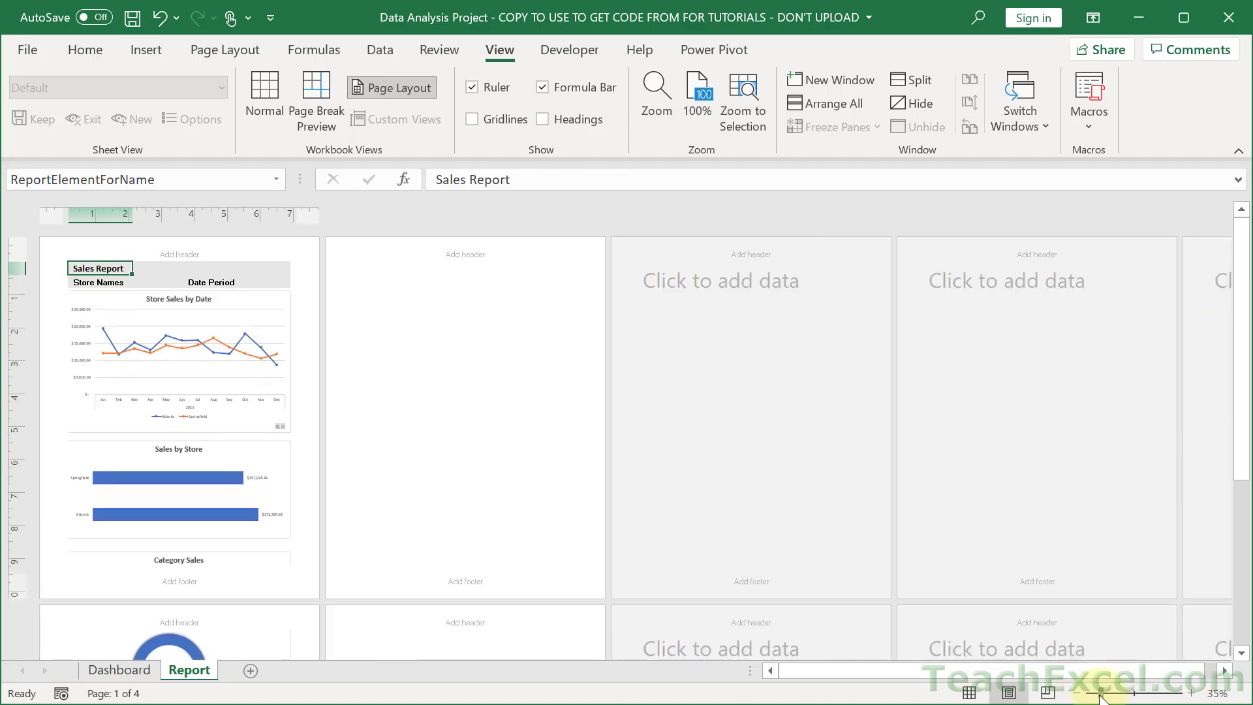
{"action": "scroll", "scroll_direction": "down", "scroll_amount": 3}
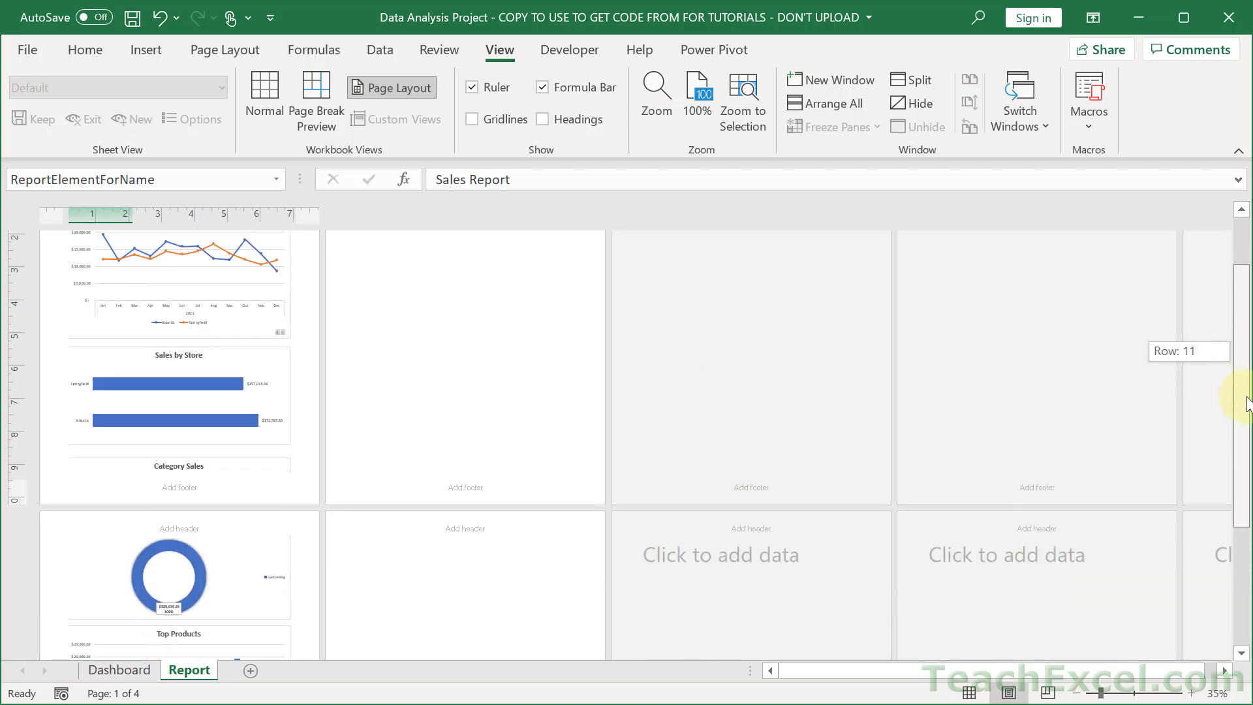
{"action": "scroll", "scroll_direction": "up", "scroll_amount": 3}
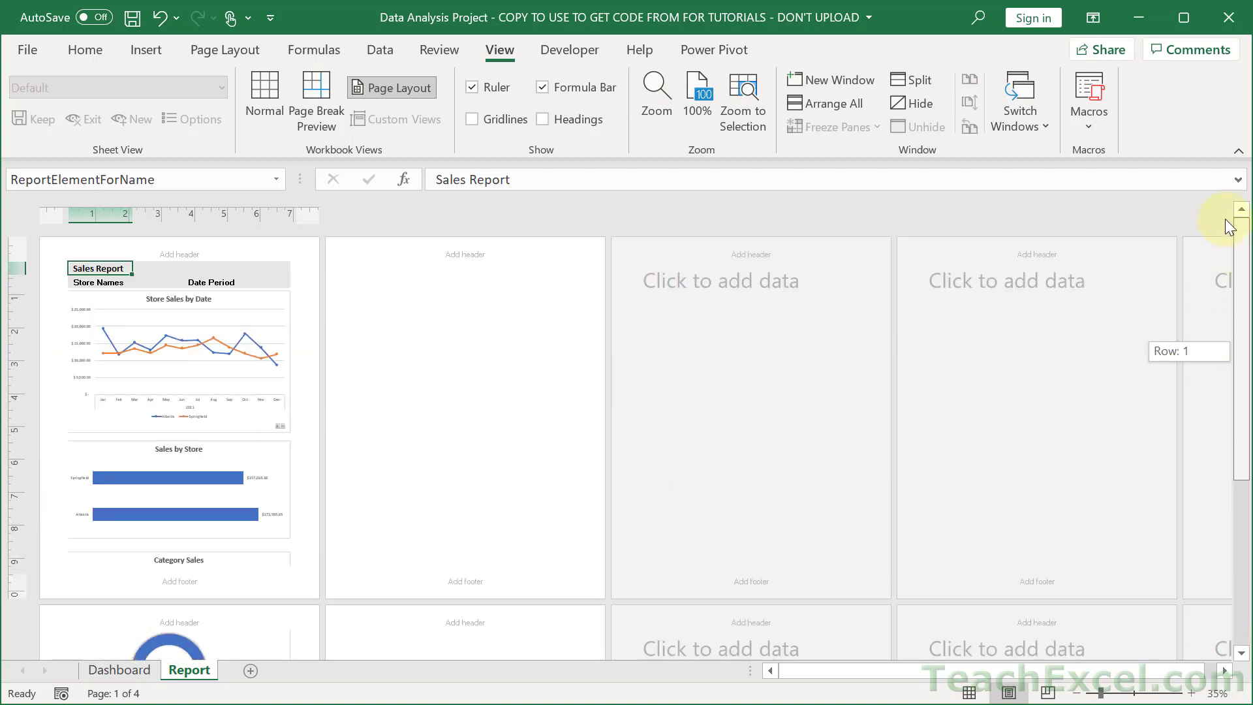
{"action": "mouse_move", "coordinate": [396, 243]}
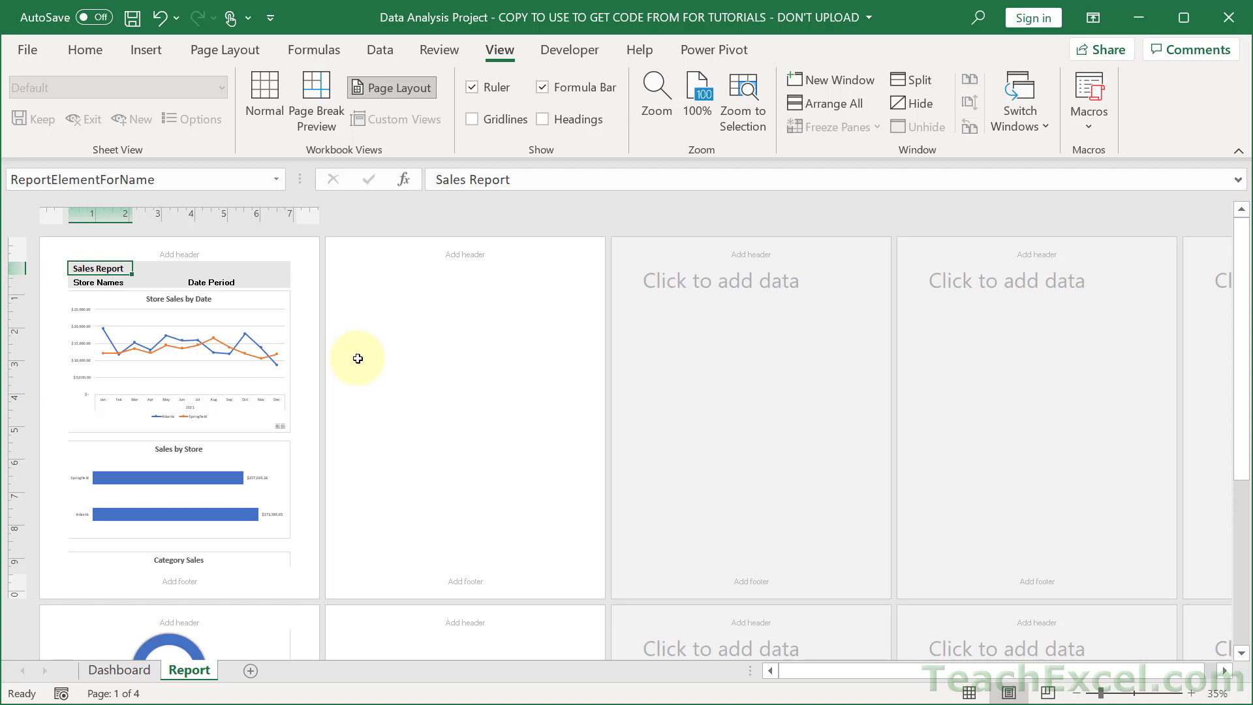
{"action": "mouse_move", "coordinate": [391, 121]}
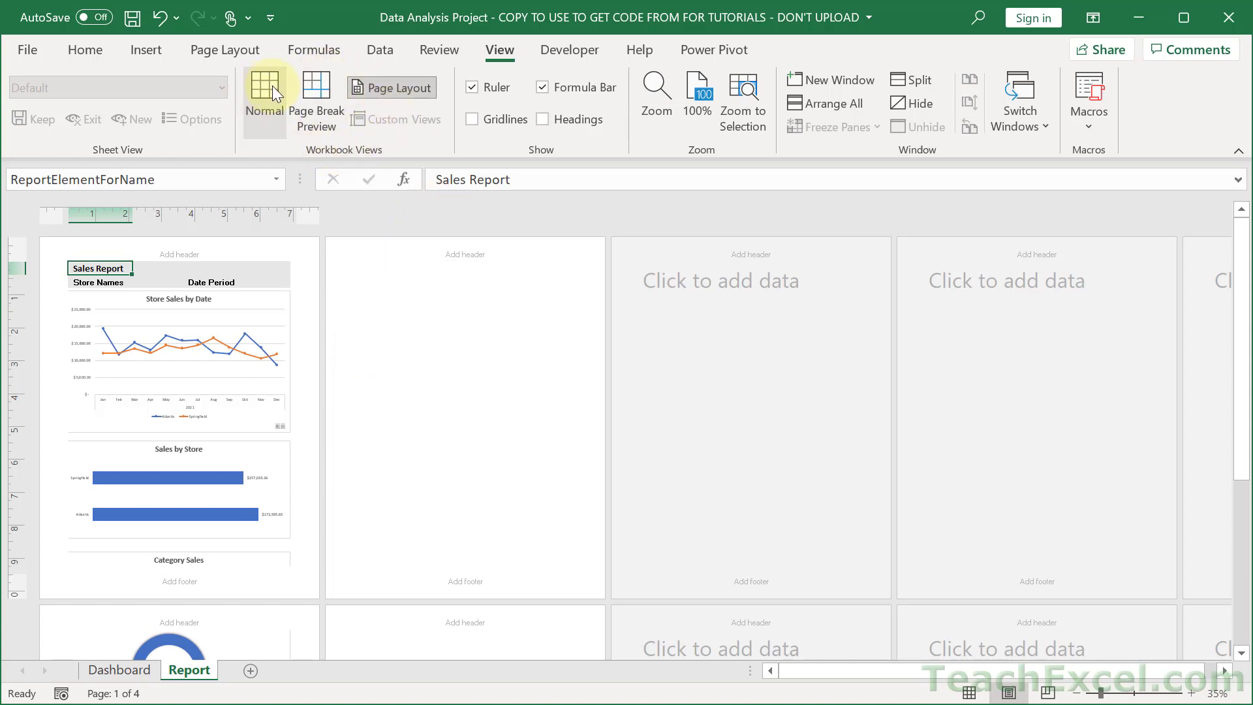
Return the Report sheet to Normal view and bring up the Page Layout commands.
{"action": "left_click", "coordinate": [264, 96]}
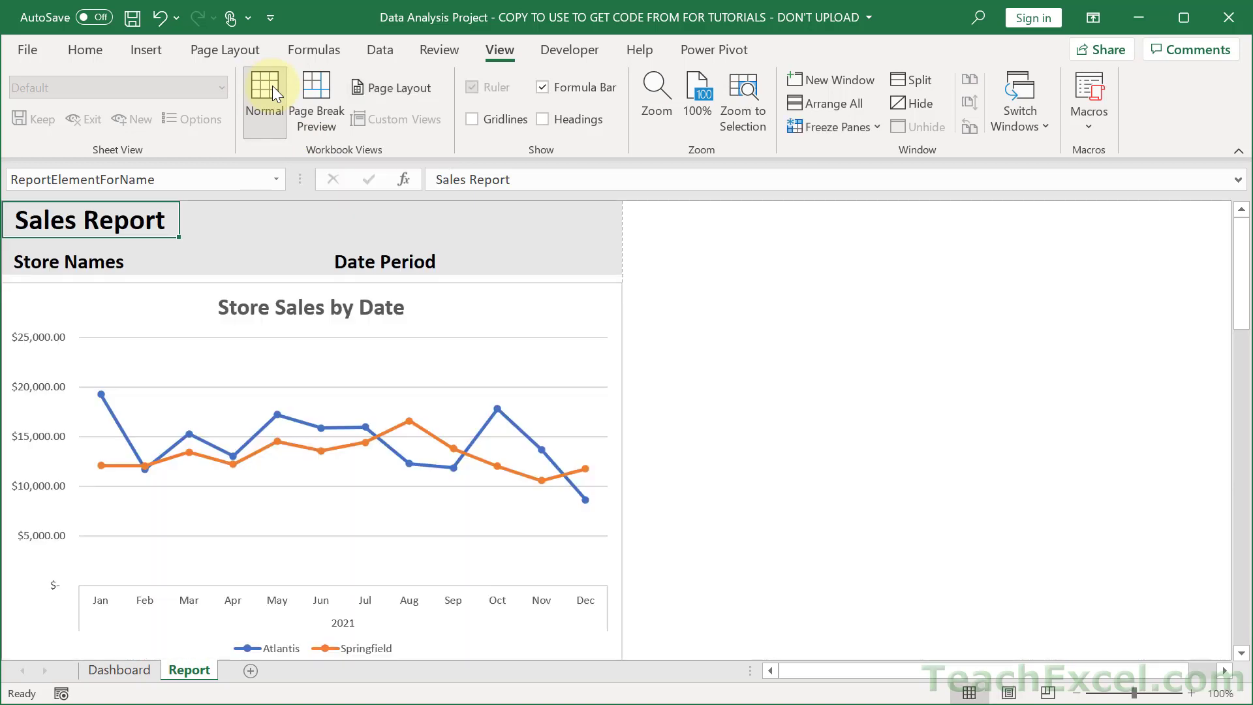
{"action": "mouse_move", "coordinate": [224, 50]}
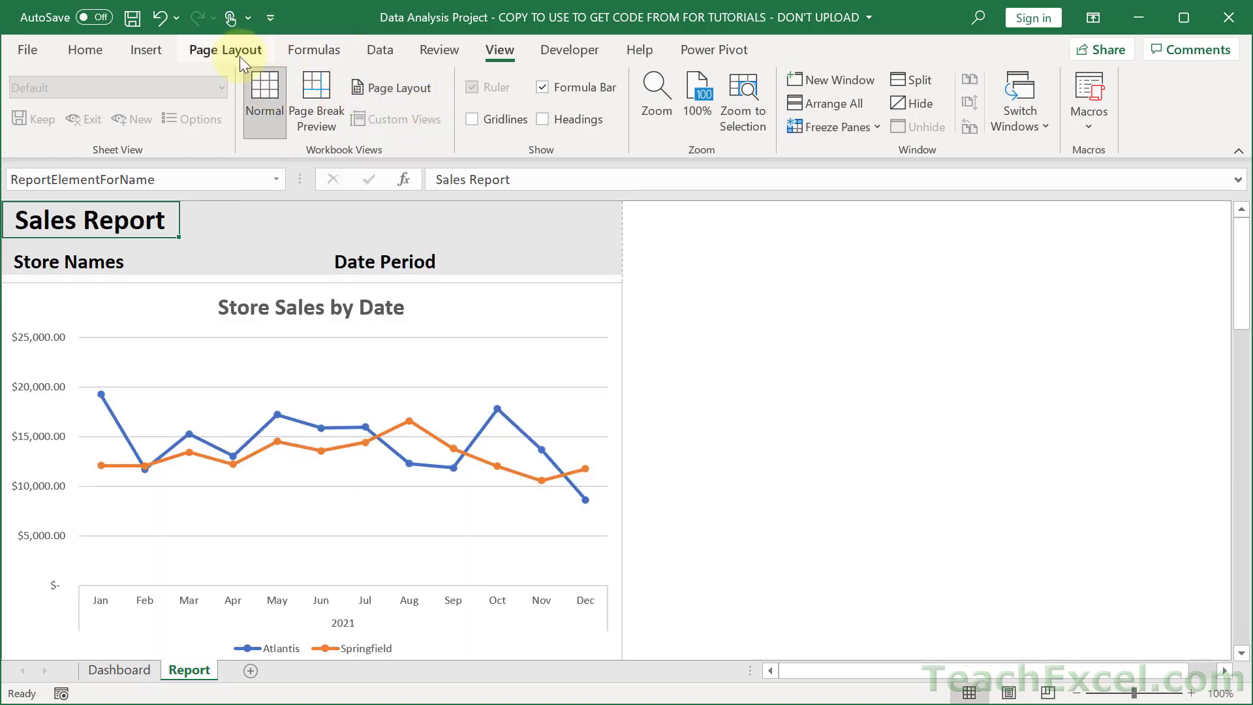
{"action": "left_click", "coordinate": [225, 49]}
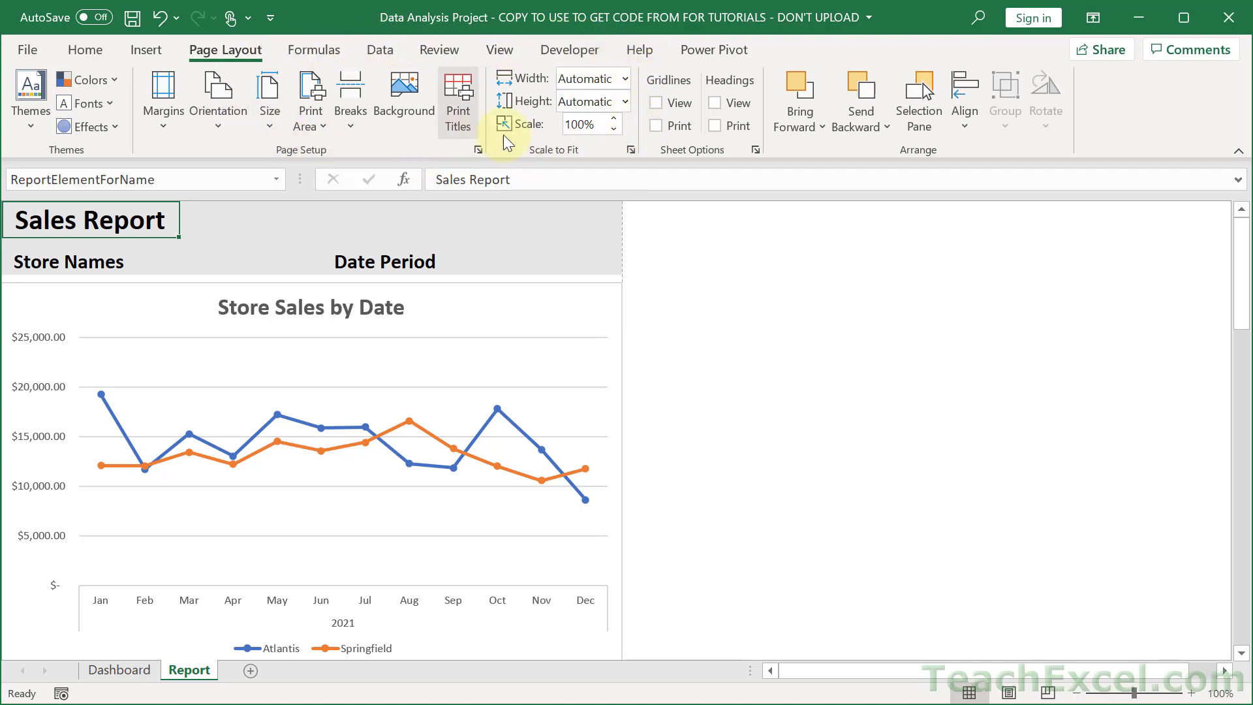
{"action": "mouse_move", "coordinate": [588, 162]}
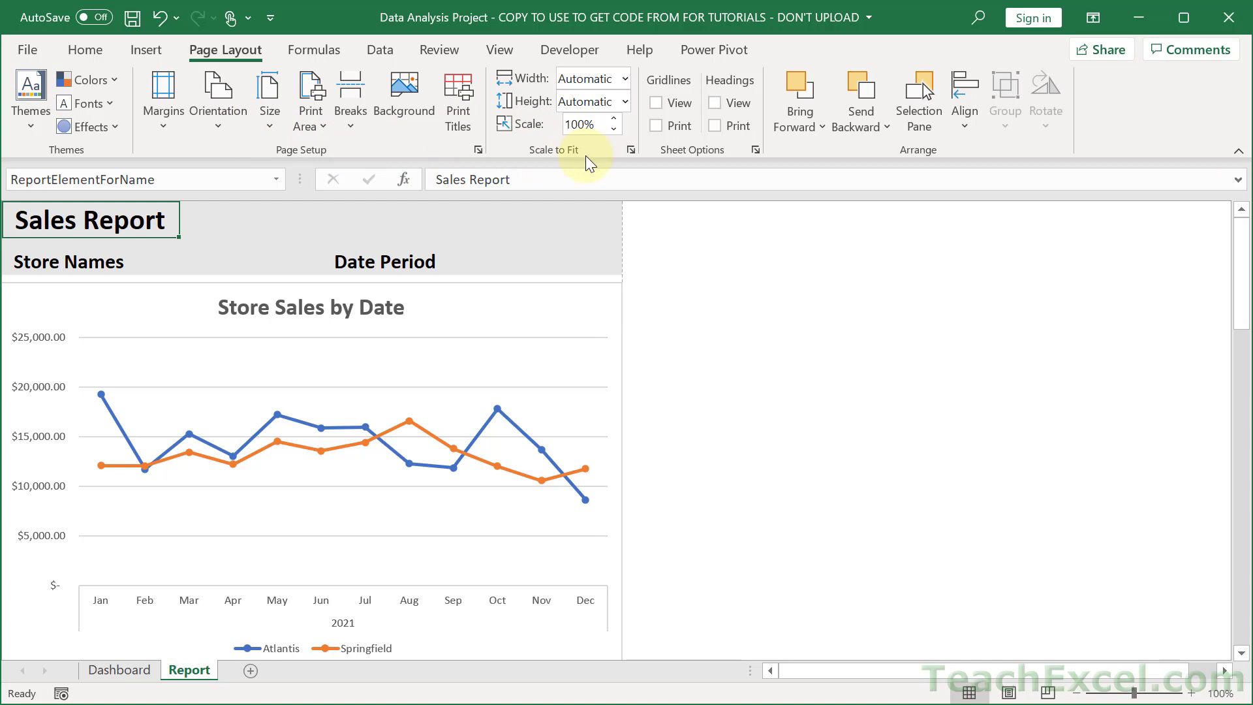
{"action": "mouse_move", "coordinate": [584, 339]}
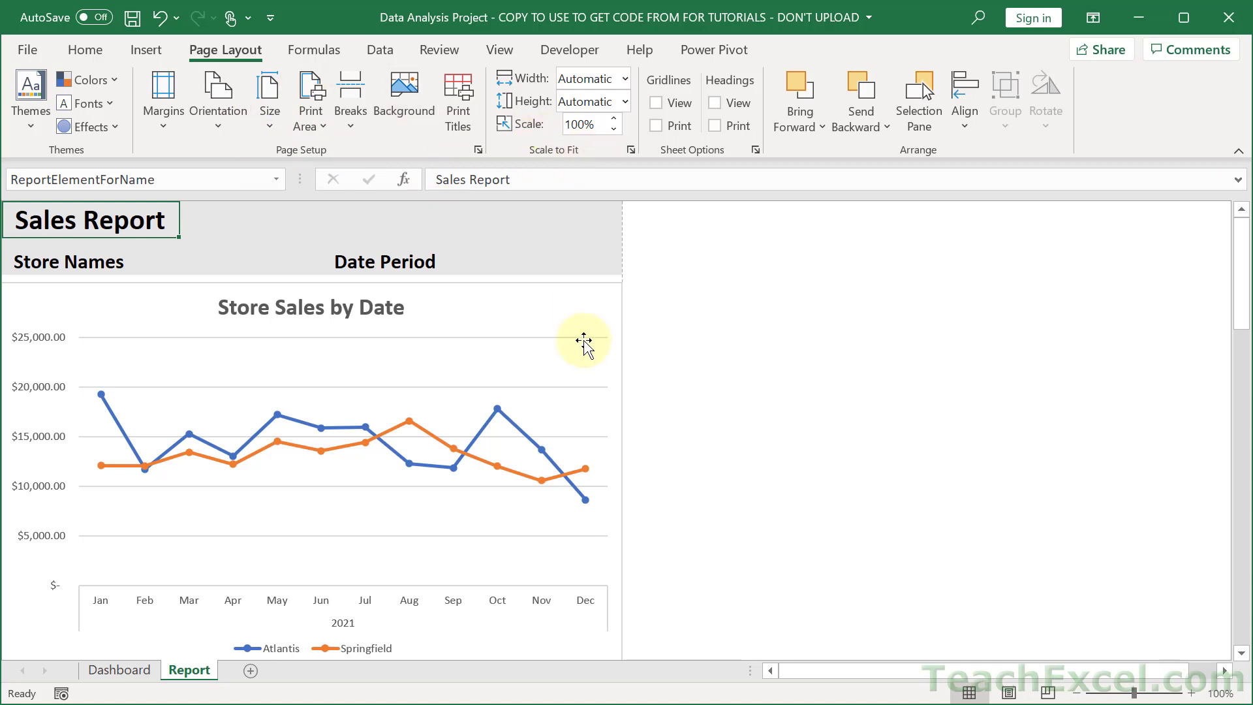
{"action": "mouse_move", "coordinate": [437, 242]}
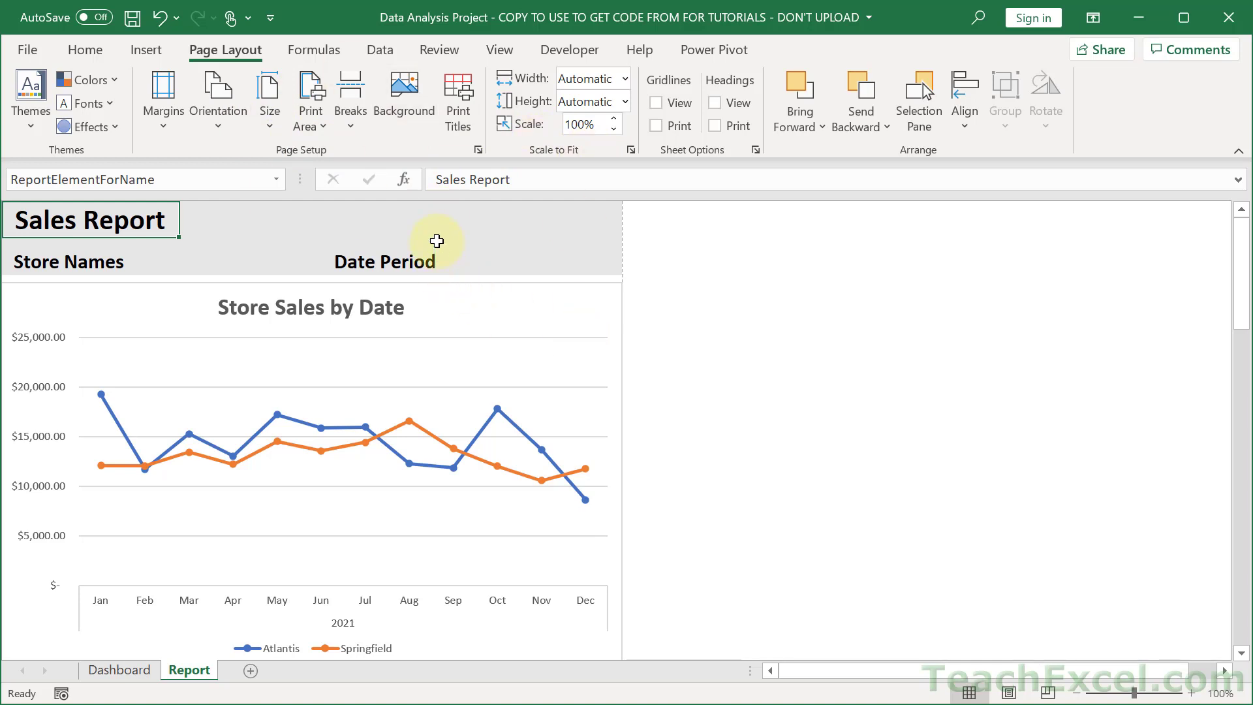
{"action": "mouse_move", "coordinate": [309, 98]}
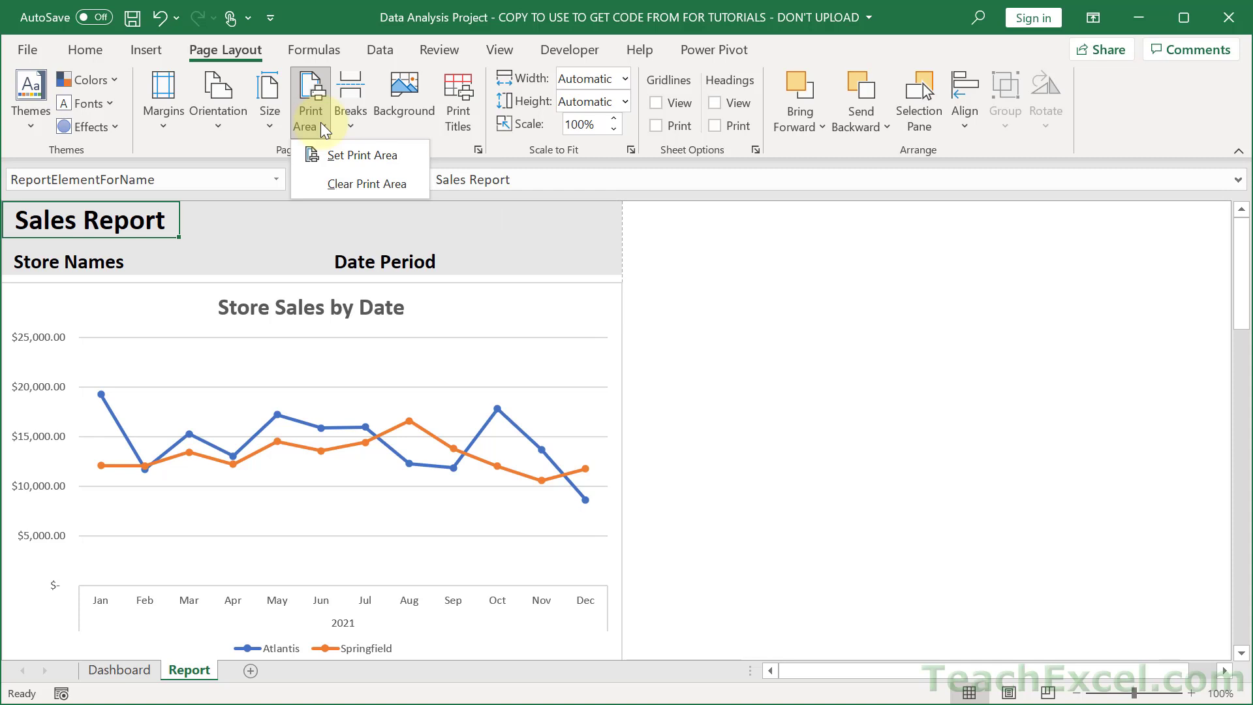
{"action": "mouse_move", "coordinate": [662, 239]}
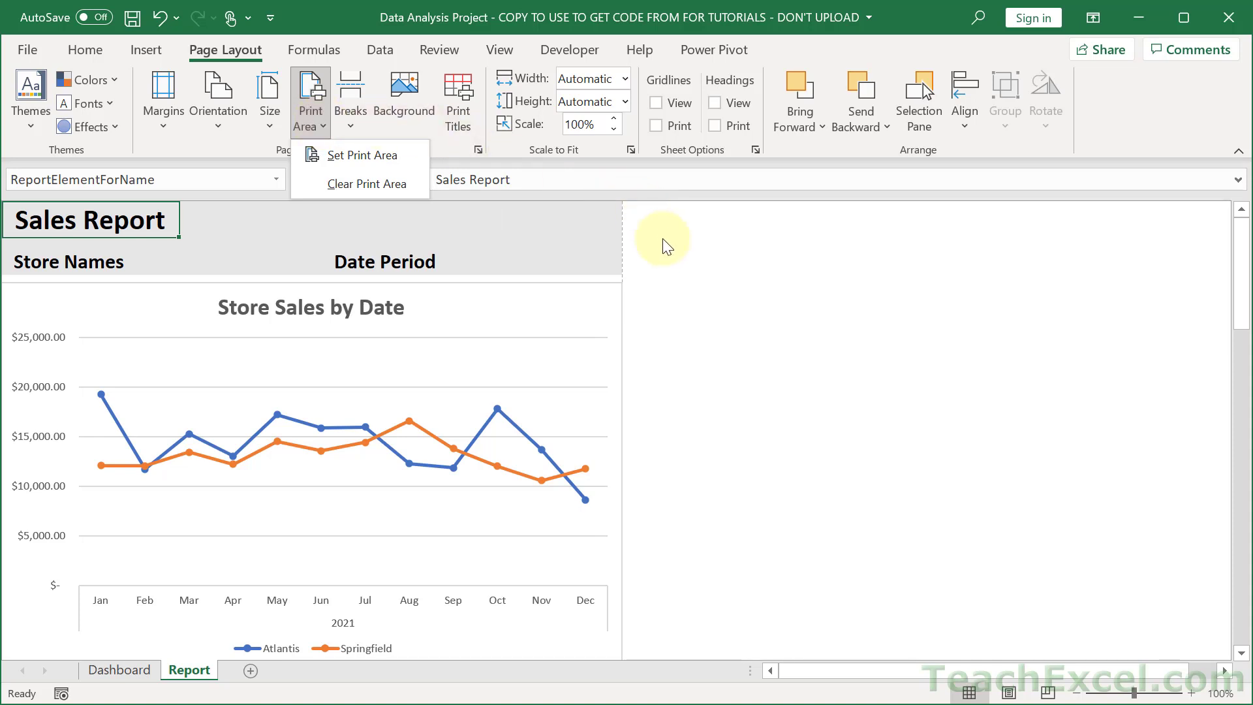
{"action": "mouse_move", "coordinate": [643, 298]}
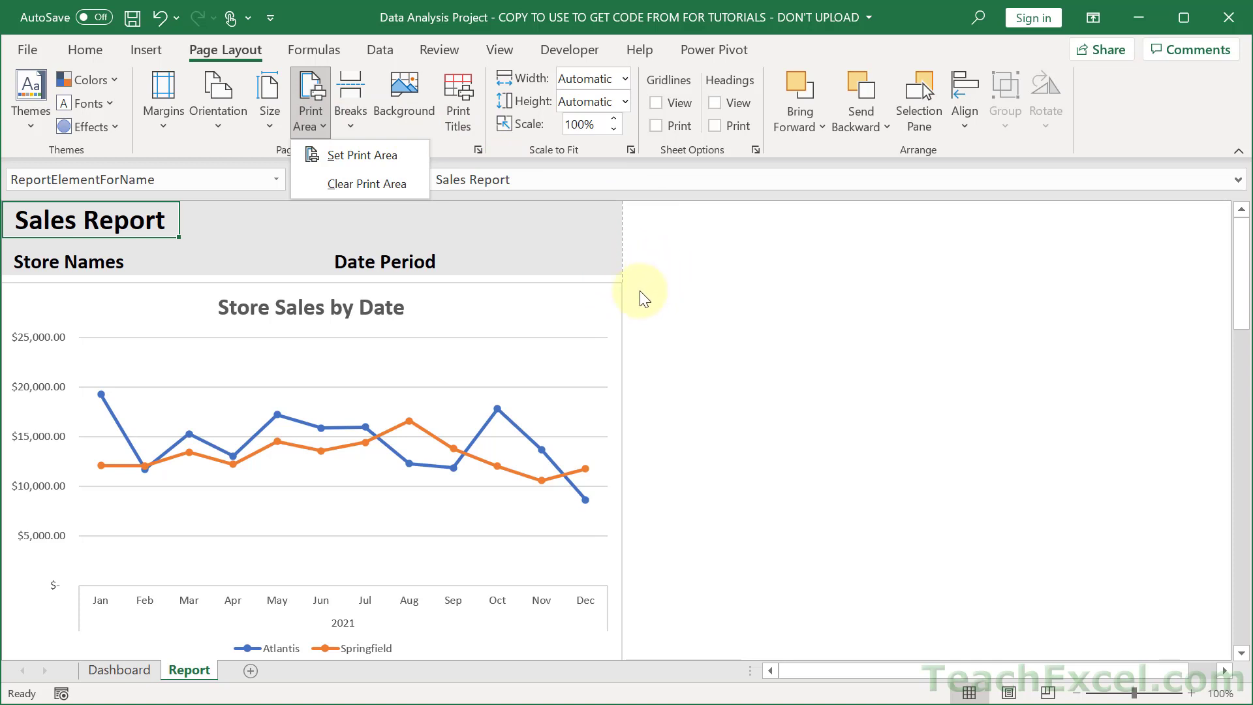
{"action": "mouse_move", "coordinate": [645, 231]}
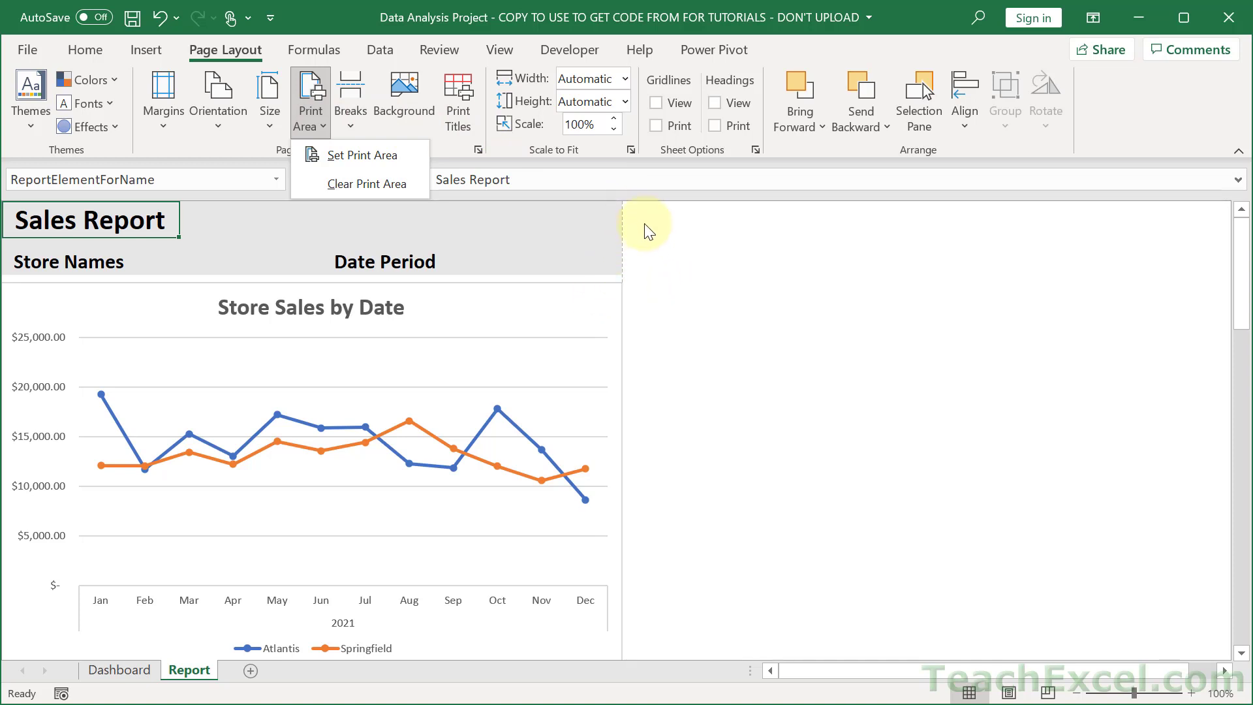
{"action": "mouse_move", "coordinate": [623, 303]}
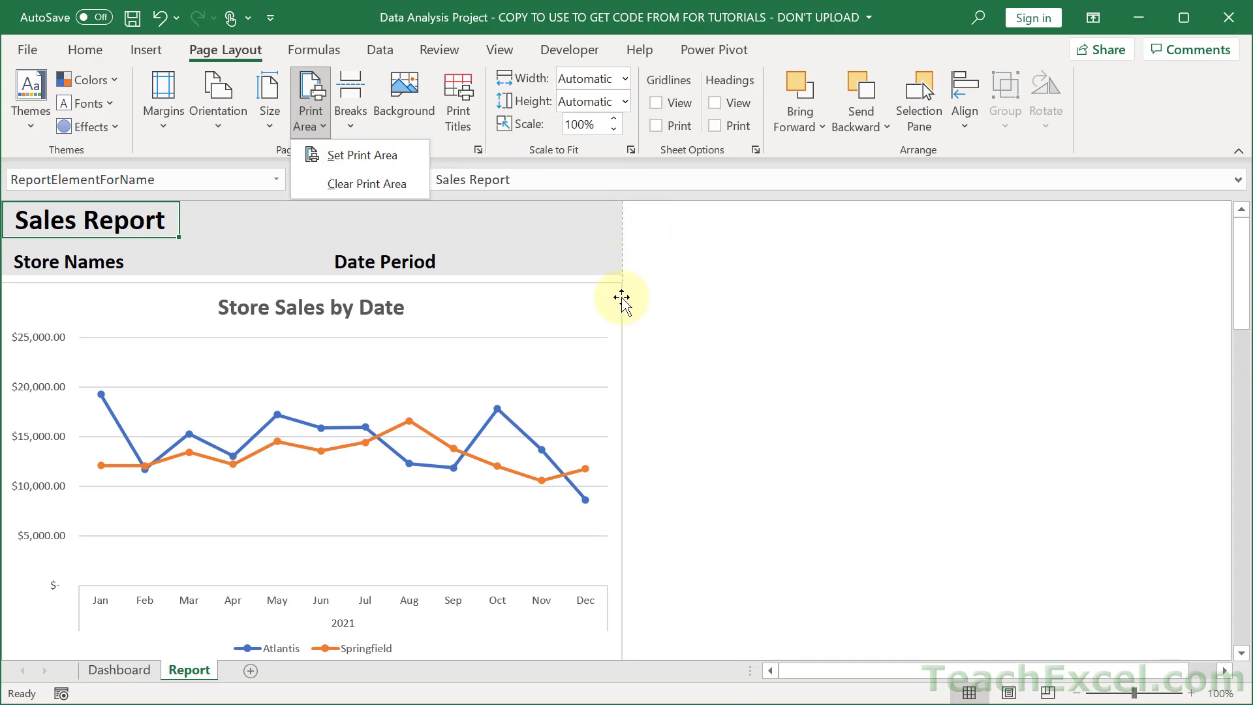
{"action": "mouse_move", "coordinate": [630, 306]}
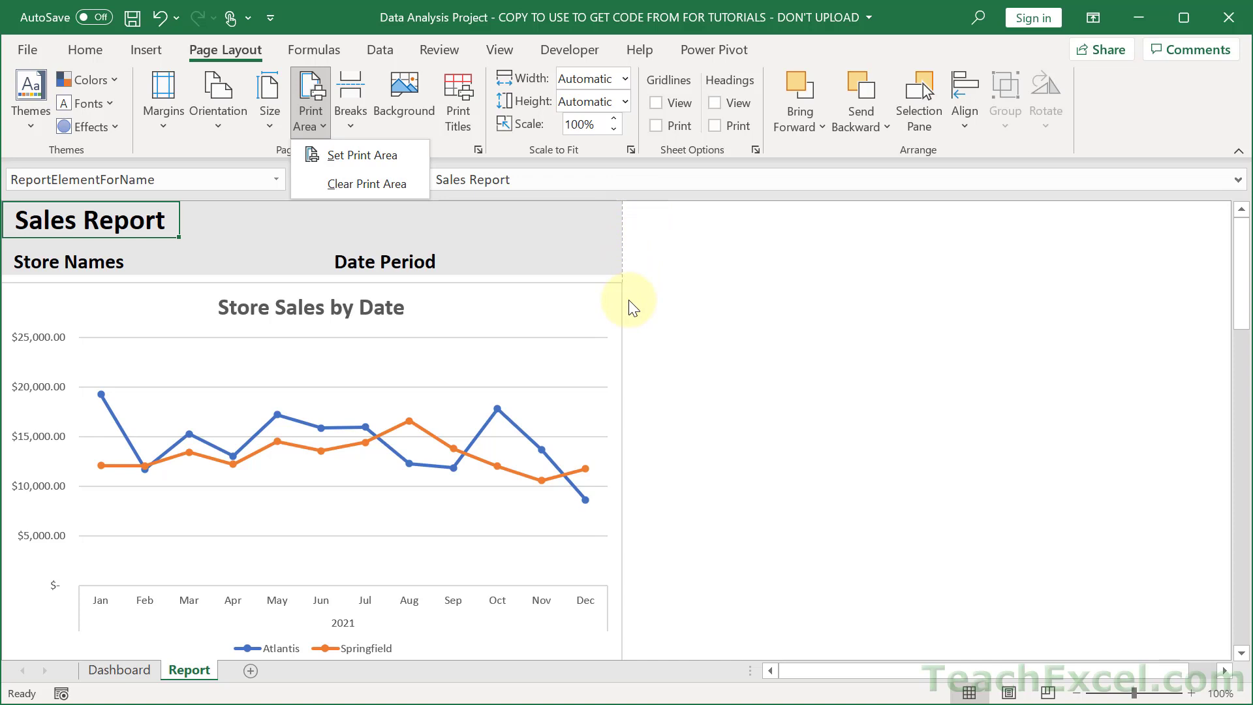
{"action": "mouse_move", "coordinate": [626, 302]}
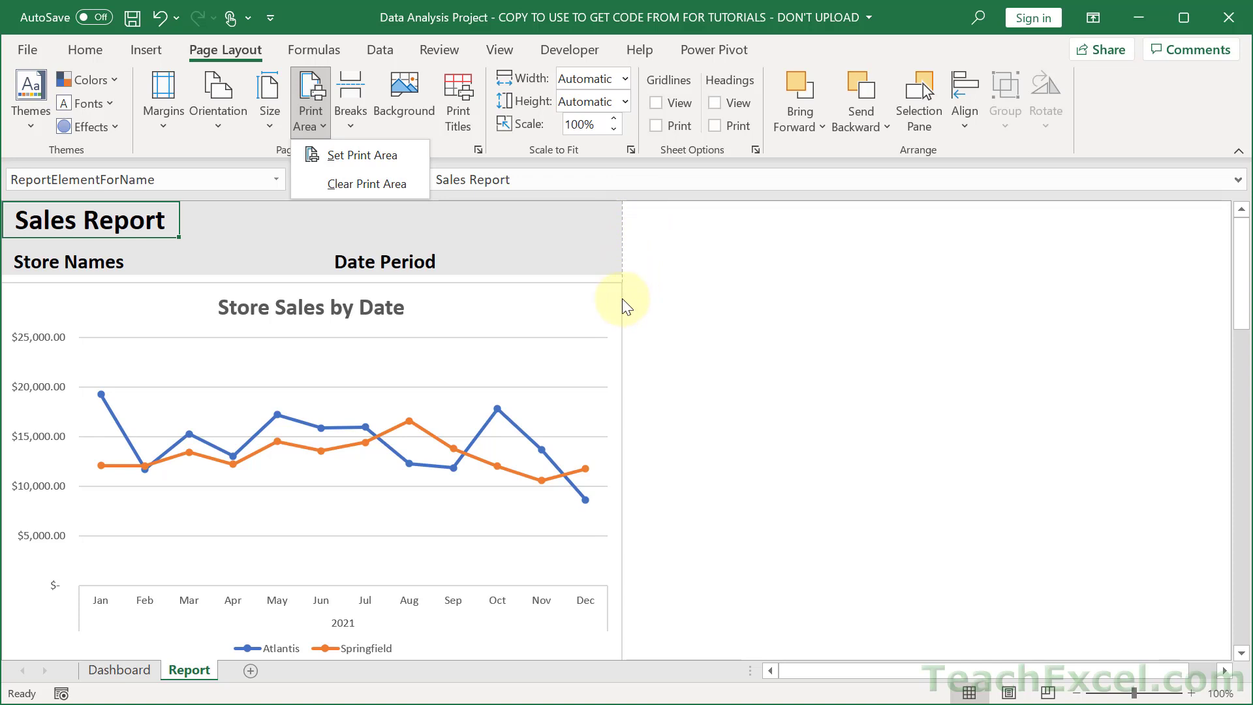
{"action": "mouse_move", "coordinate": [352, 155]}
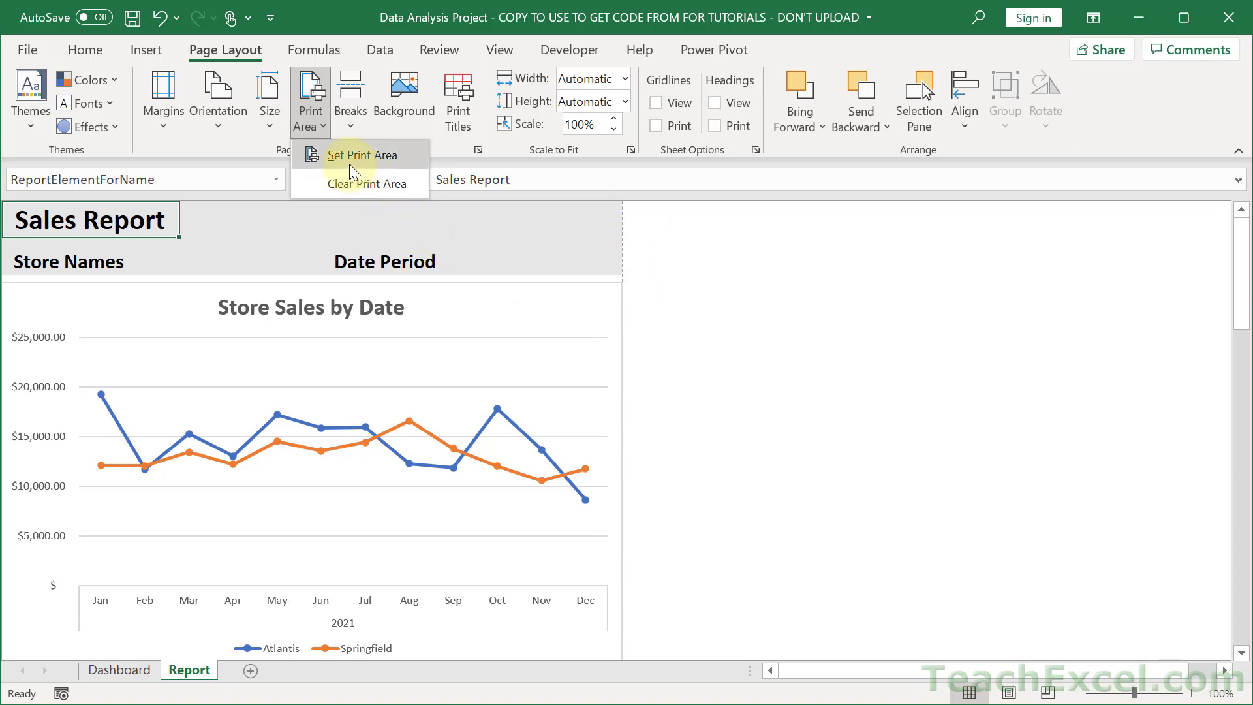
{"action": "mouse_move", "coordinate": [120, 216]}
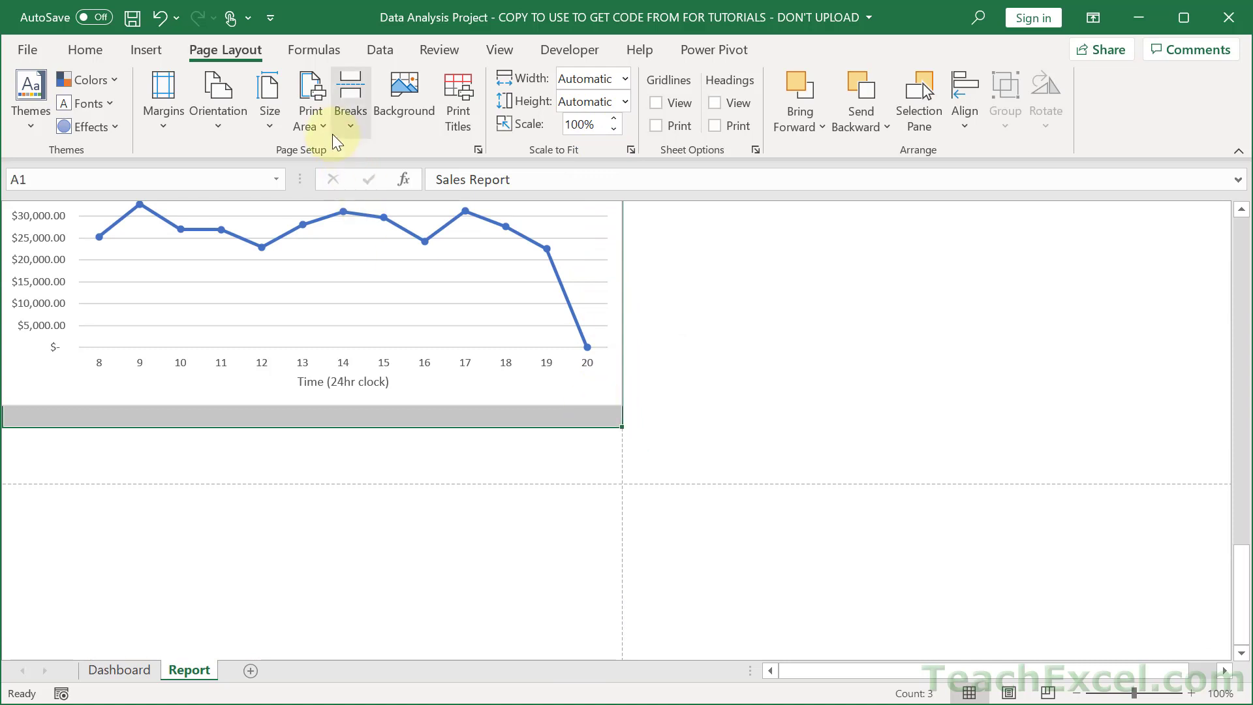
Set the selected range, from Sales Report to the hourly sales chart, as the print area.
{"action": "left_click", "coordinate": [310, 99]}
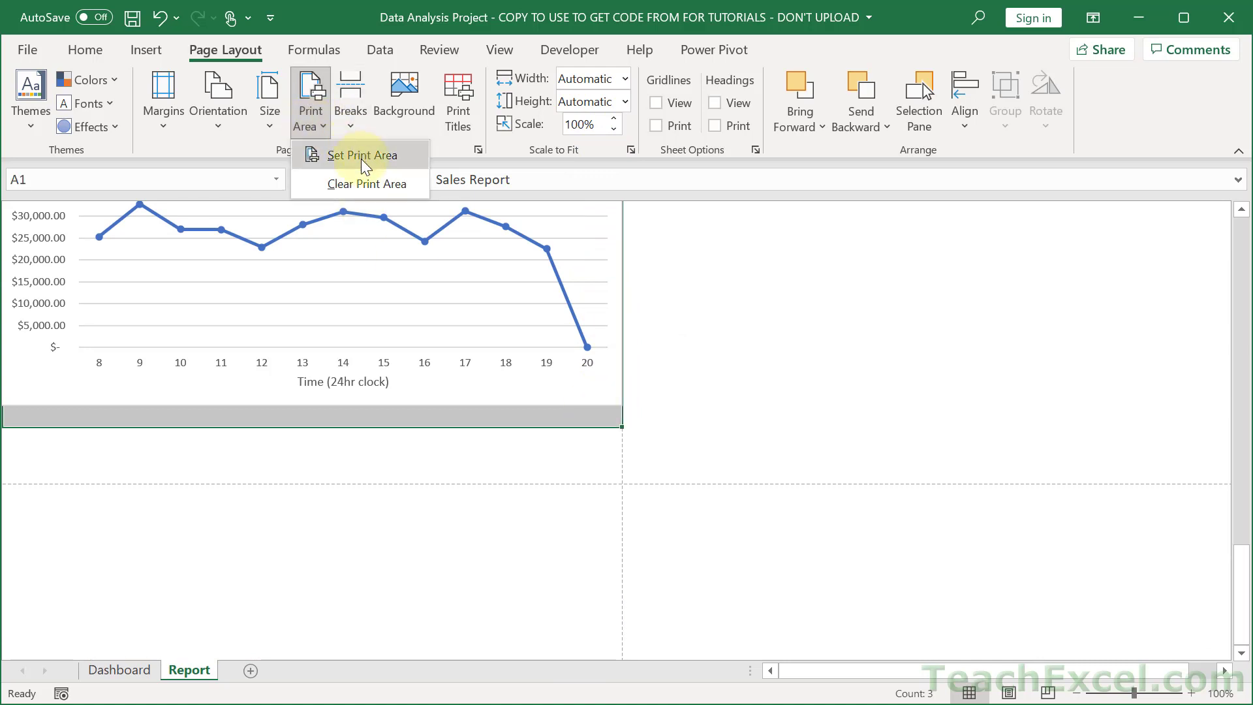
{"action": "left_click", "coordinate": [361, 154]}
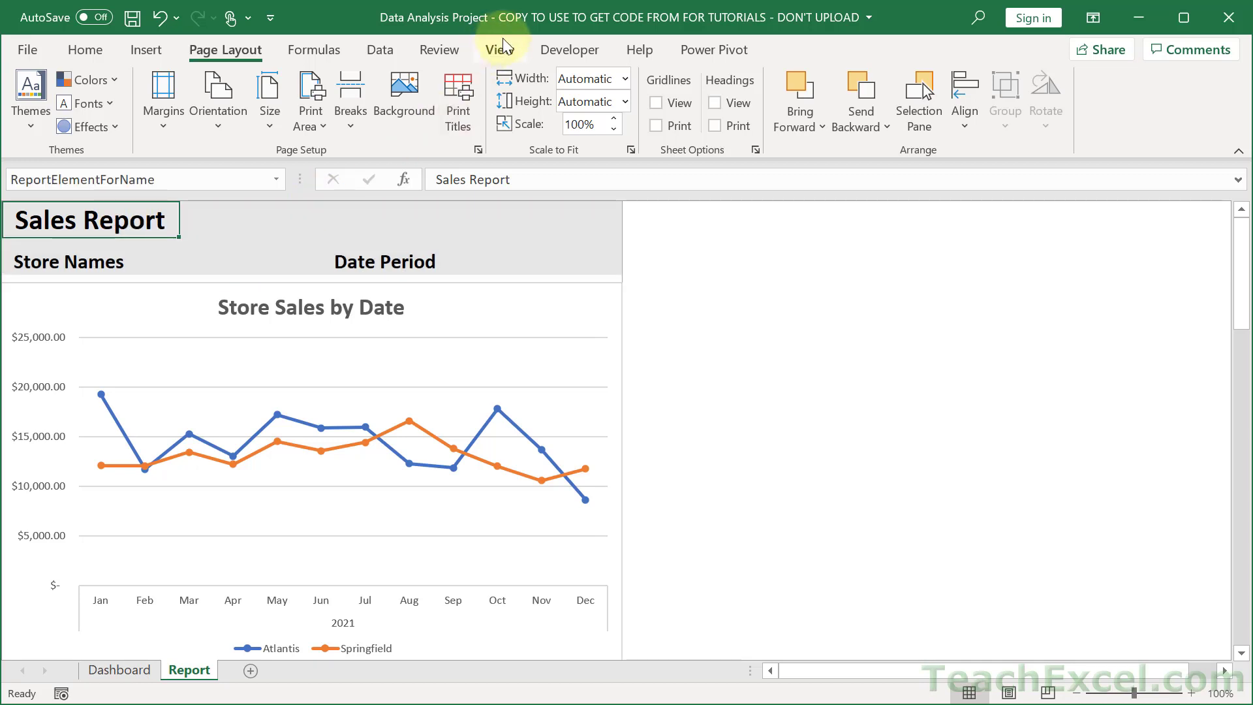
View the Report sheet in Page Break Preview and scroll to the Category Sales chart.
{"action": "left_click", "coordinate": [498, 50]}
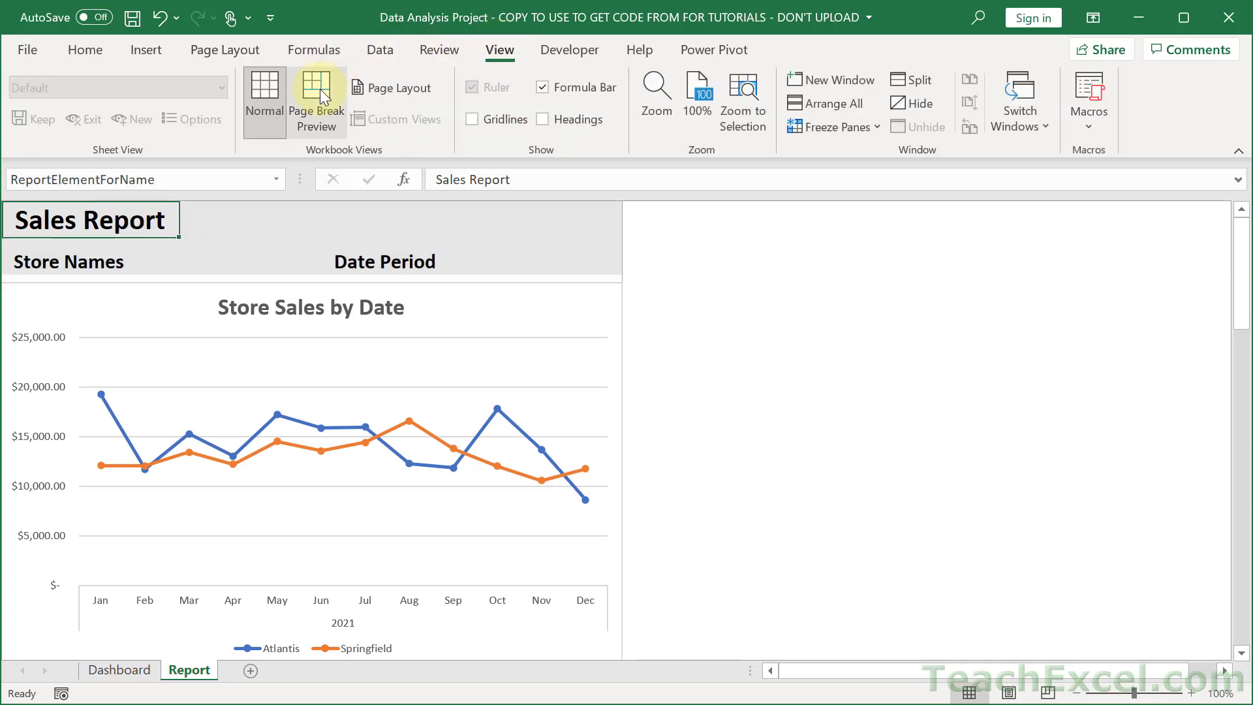
{"action": "left_click", "coordinate": [316, 102]}
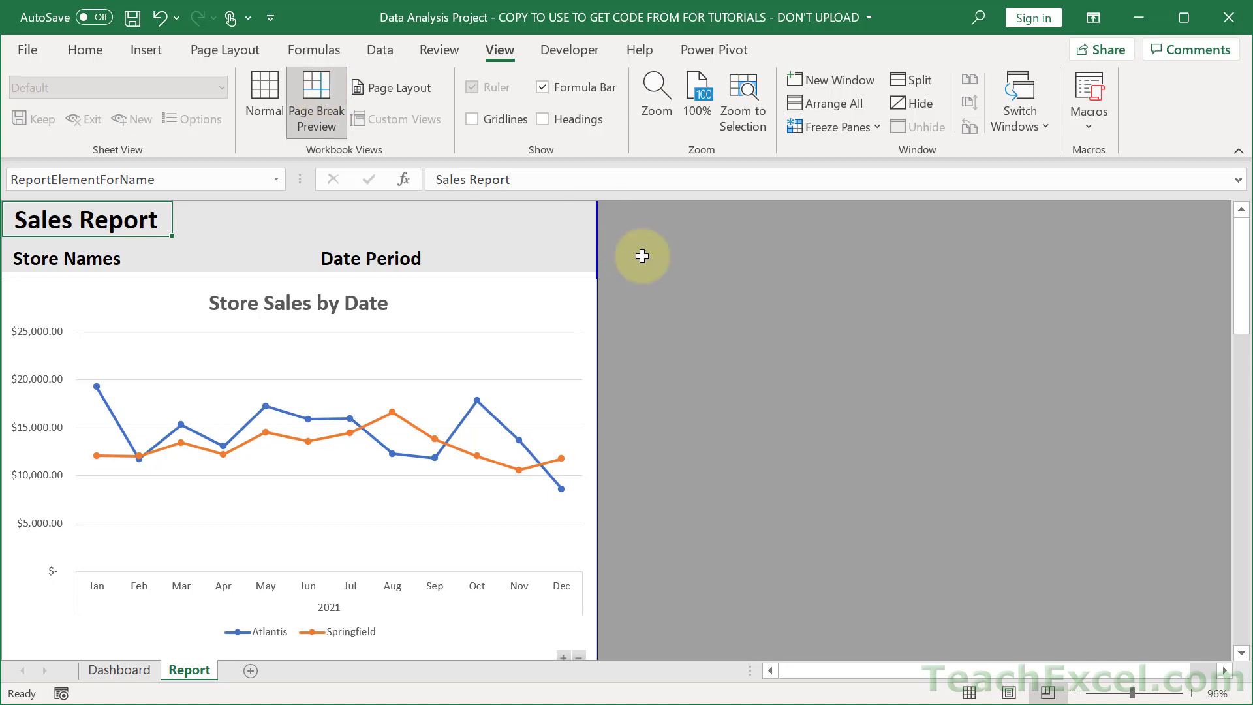
{"action": "mouse_move", "coordinate": [1227, 268]}
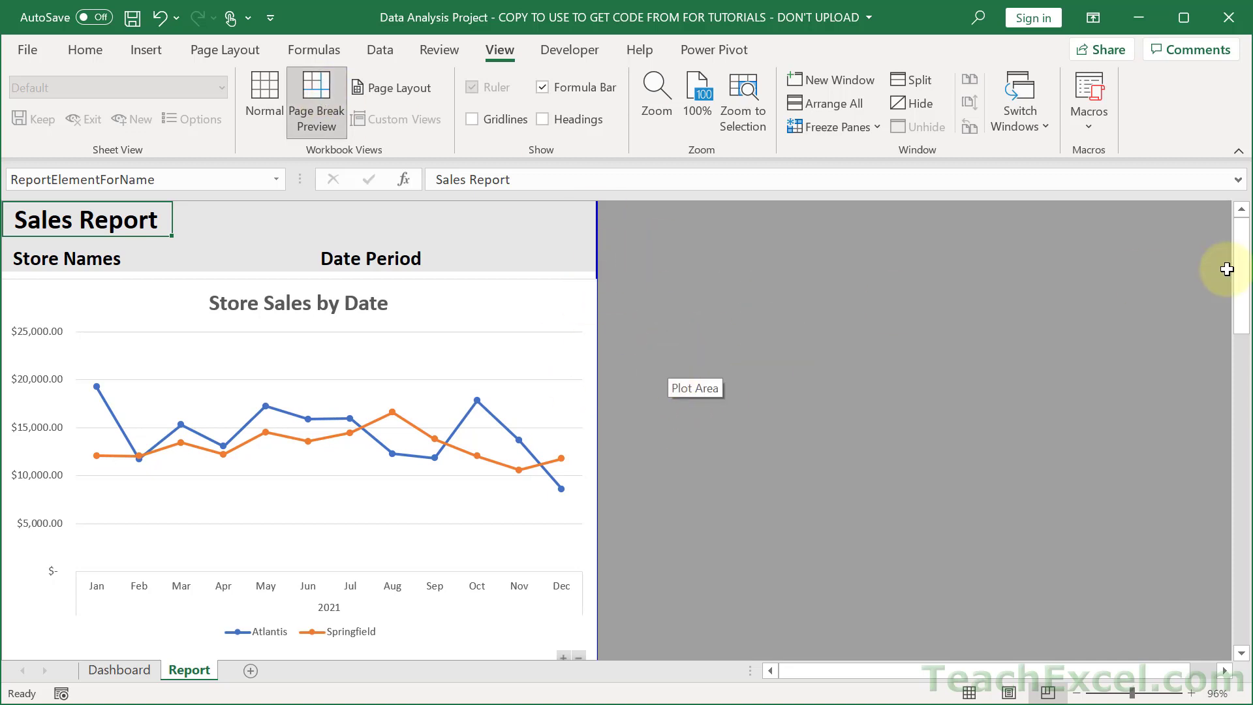
{"action": "scroll", "scroll_direction": "down", "scroll_amount": 3}
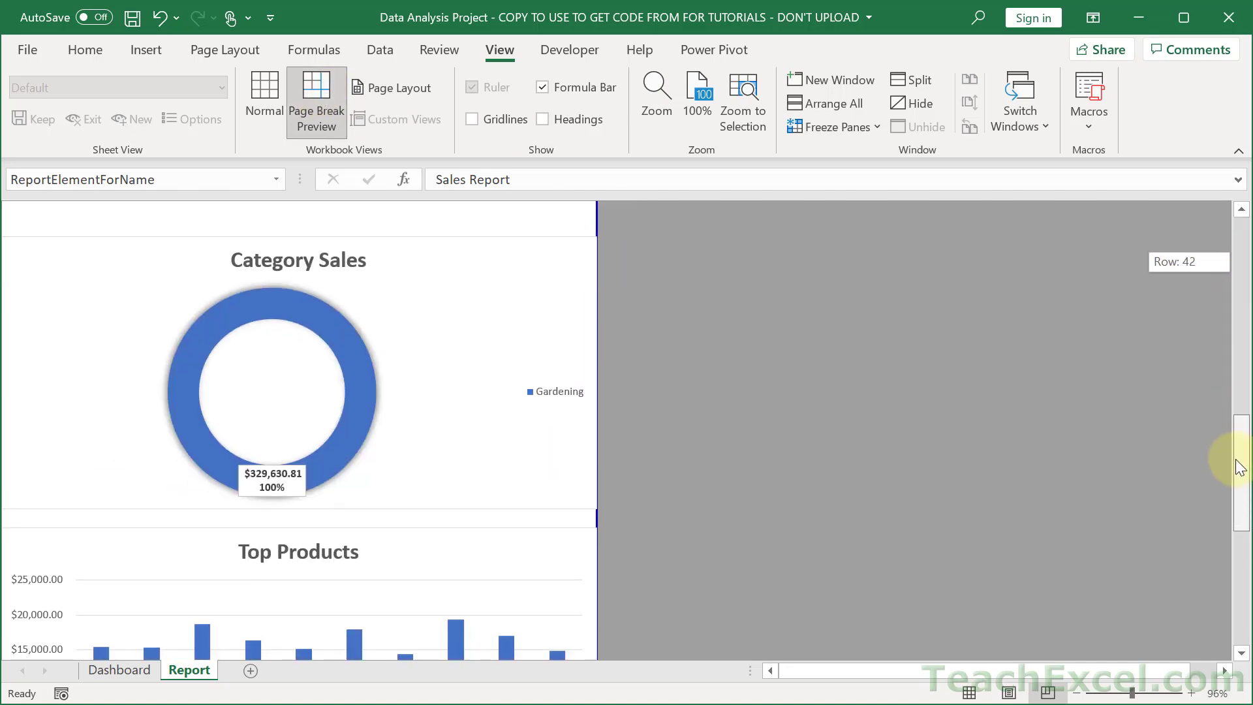
{"action": "scroll", "scroll_direction": "up", "scroll_amount": 3}
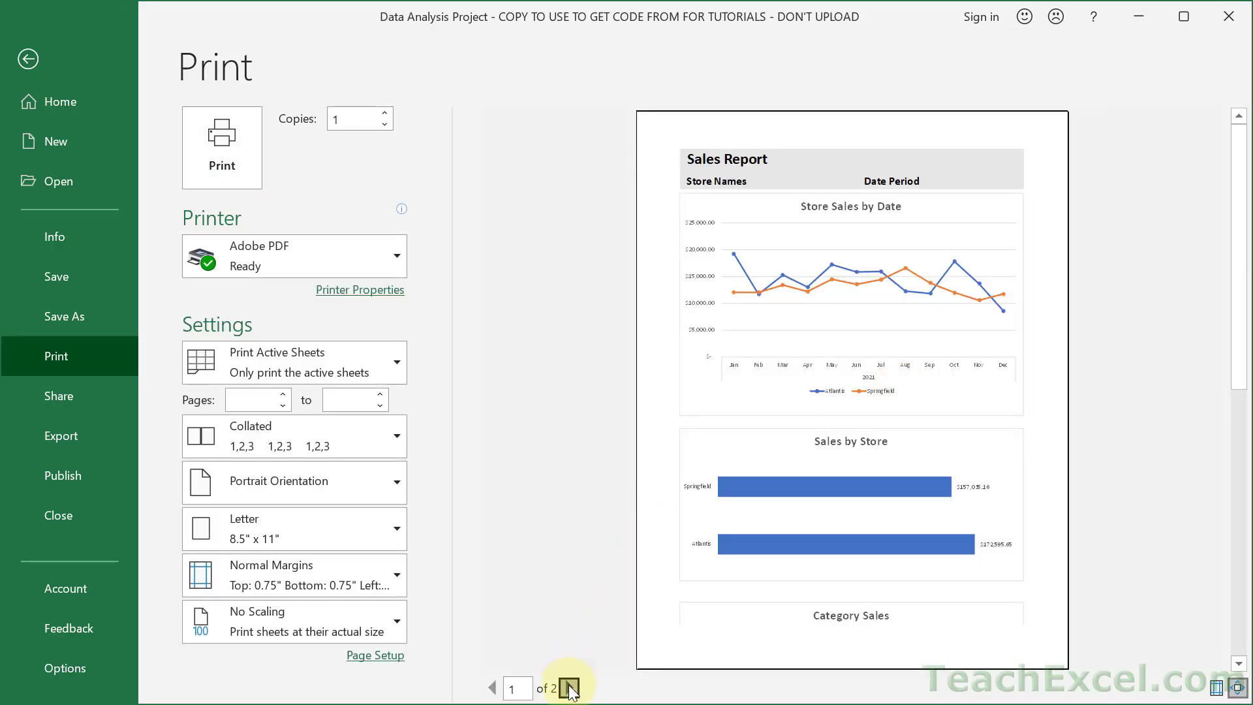
Review both pages of the two-page print preview, then return to the Report sheet.
{"action": "left_click", "coordinate": [568, 687]}
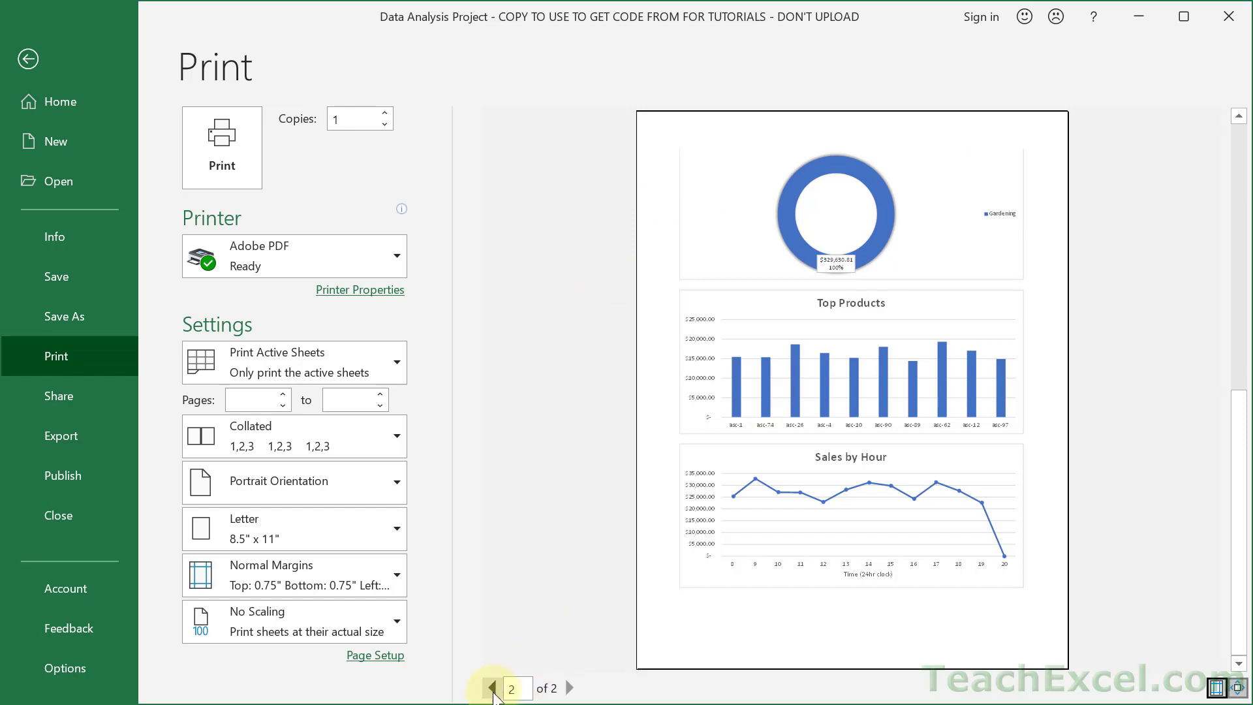
{"action": "left_click", "coordinate": [492, 687]}
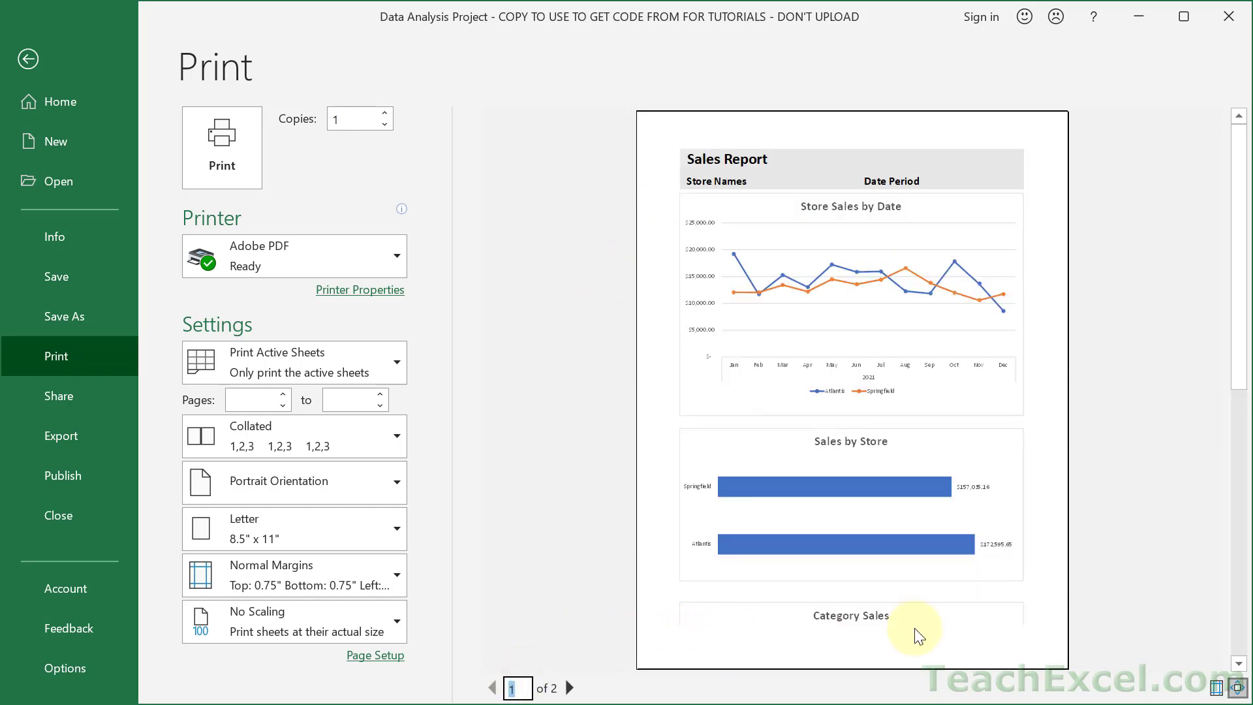
{"action": "mouse_move", "coordinate": [591, 378]}
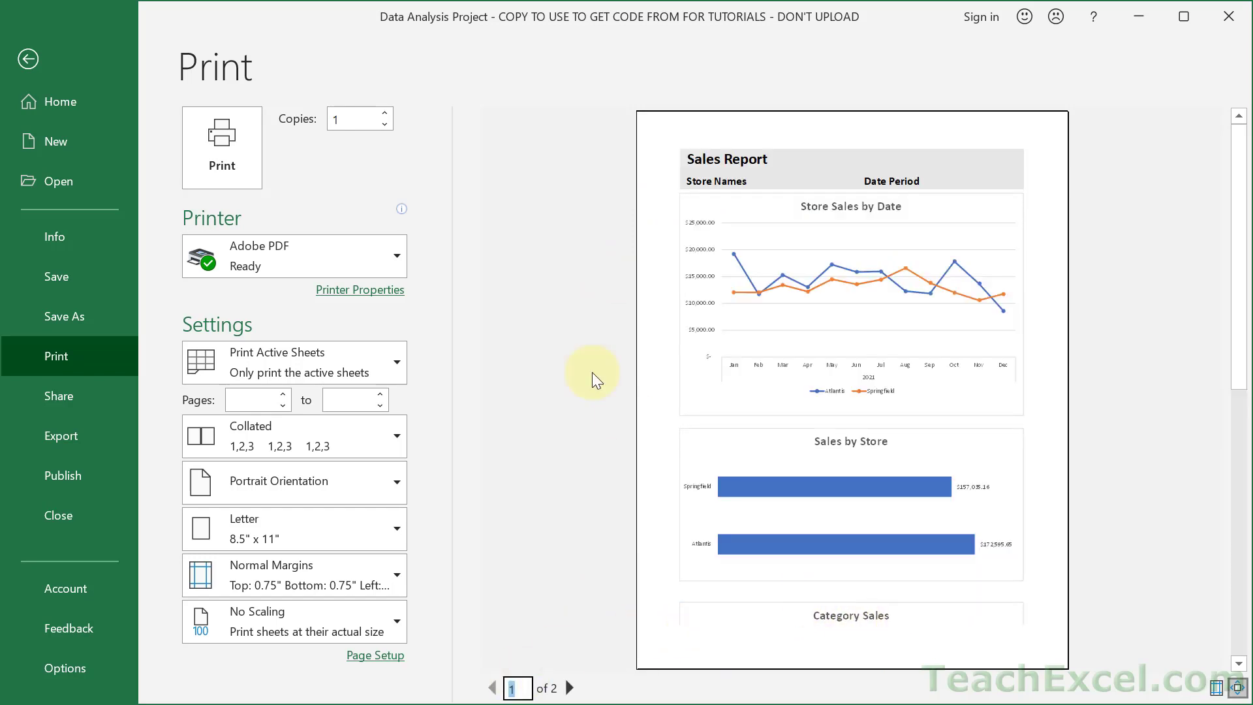
{"action": "left_click", "coordinate": [29, 58]}
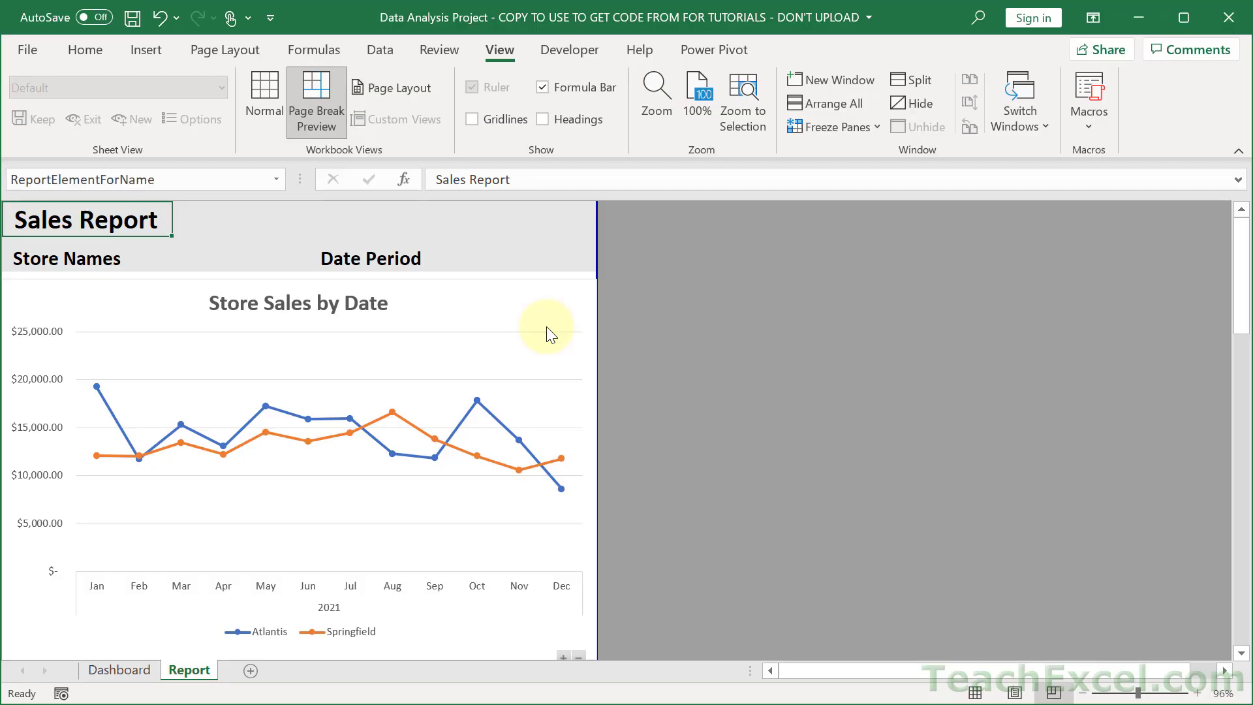
{"action": "mouse_move", "coordinate": [439, 50]}
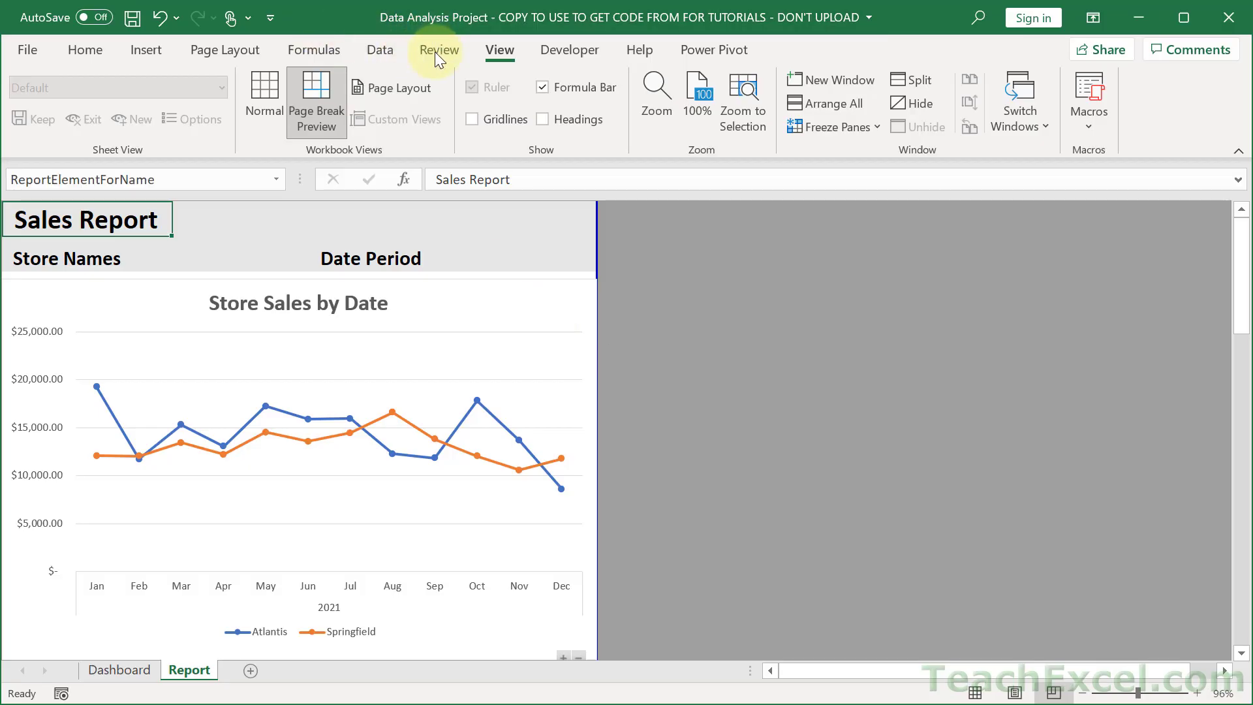
In Normal view, select row 43 above Category Sales and insert a page break there.
{"action": "left_click", "coordinate": [263, 100]}
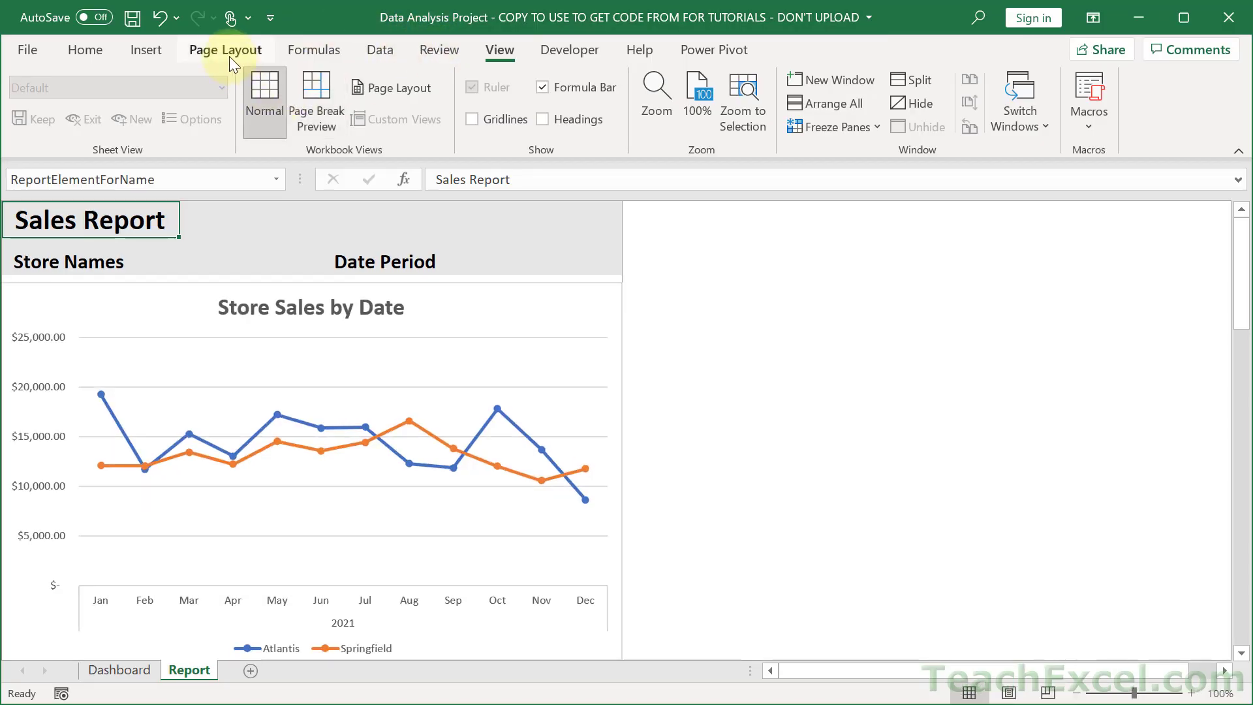
{"action": "left_click", "coordinate": [225, 49]}
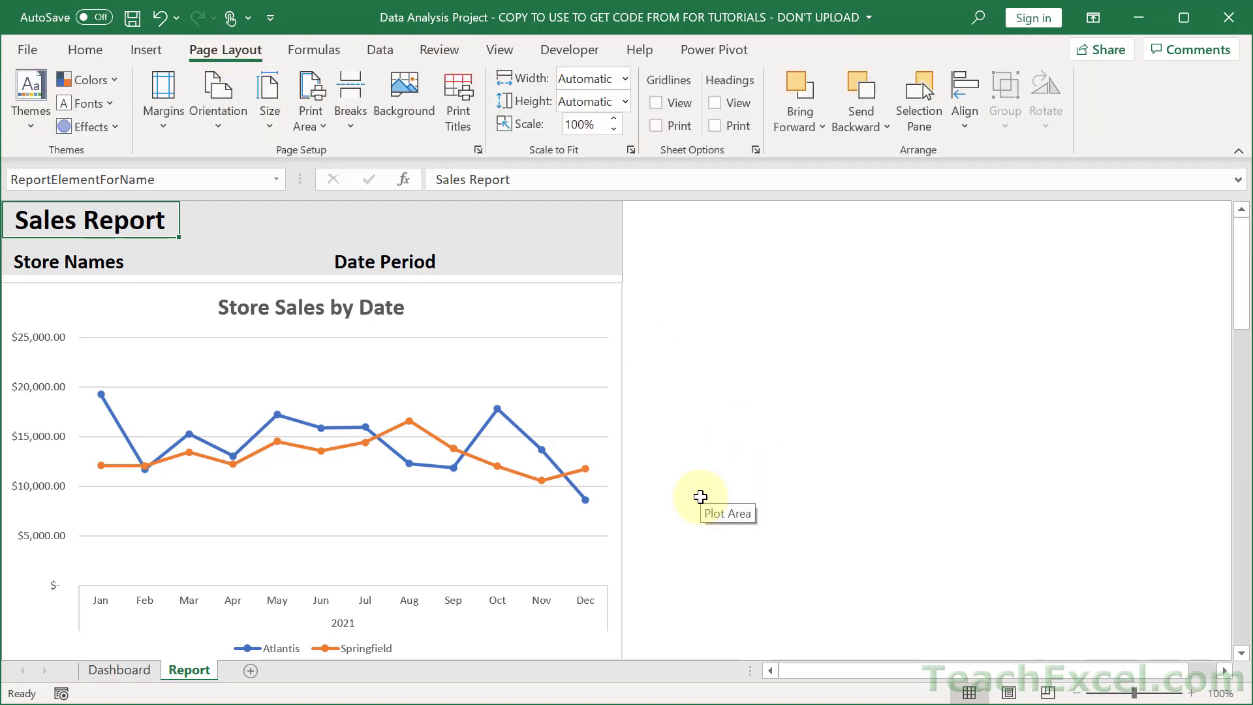
{"action": "scroll", "scroll_direction": "down", "scroll_amount": 3}
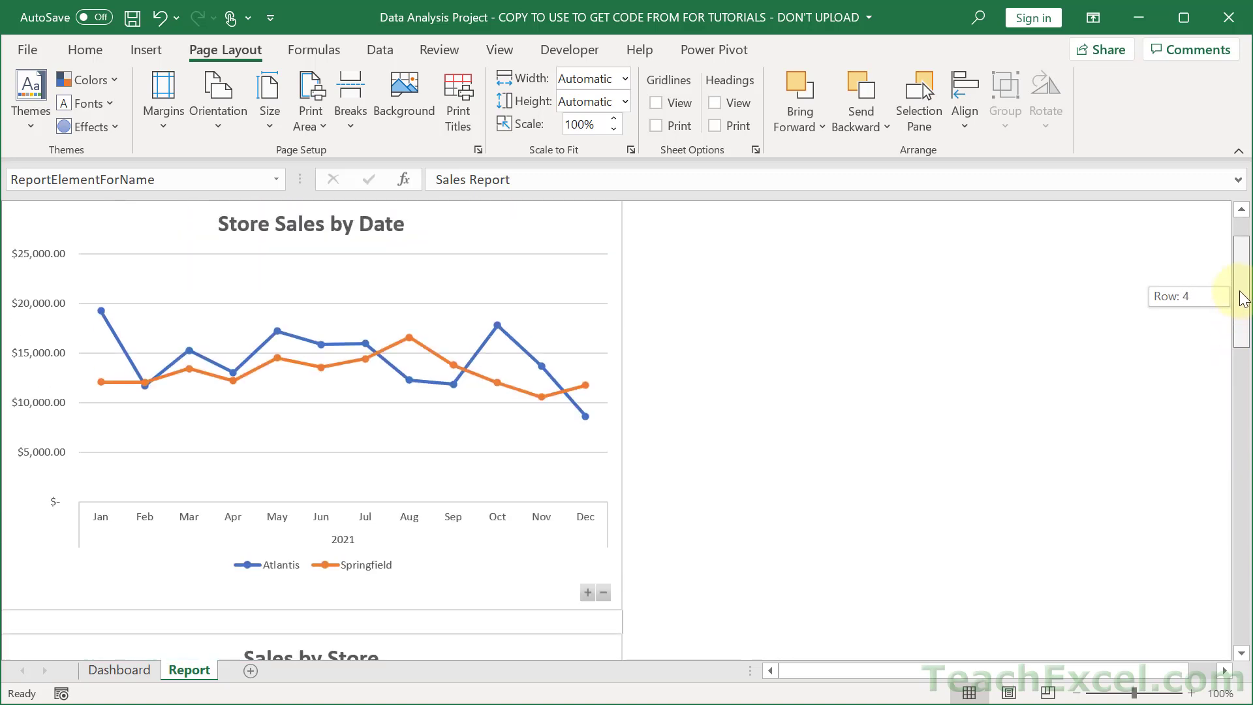
{"action": "scroll", "scroll_direction": "down", "scroll_amount": 3}
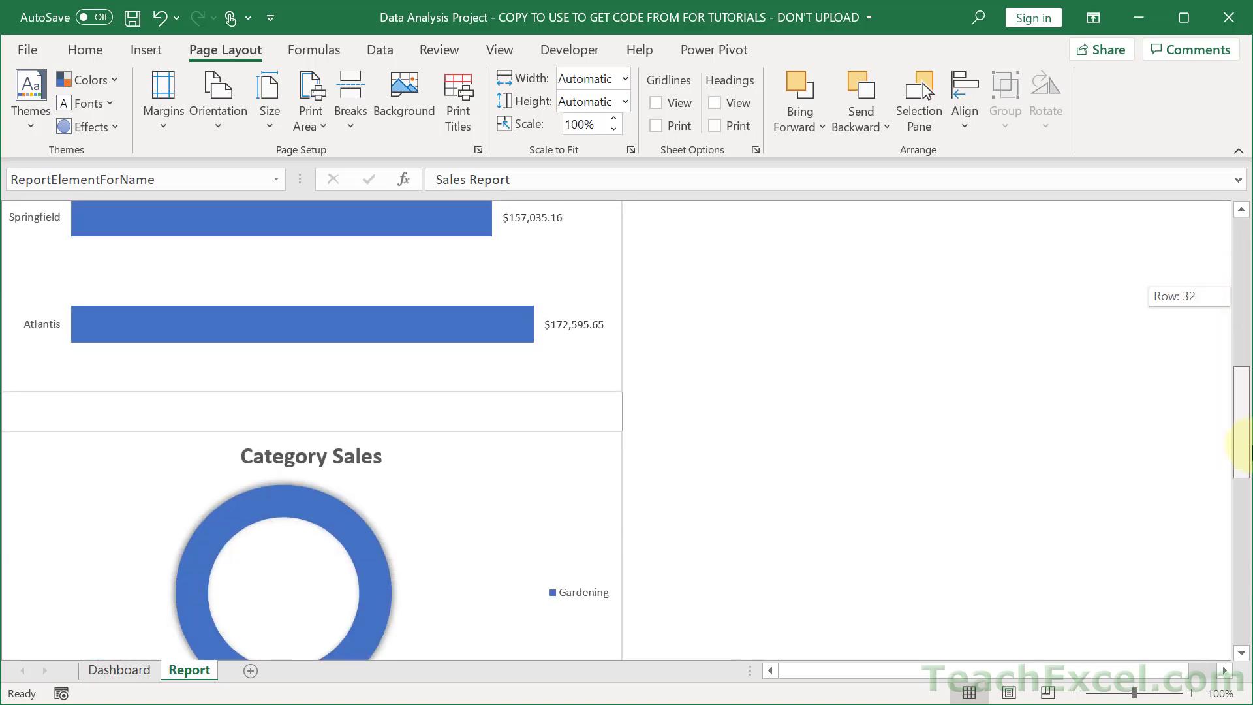
{"action": "scroll", "scroll_direction": "down", "scroll_amount": 3}
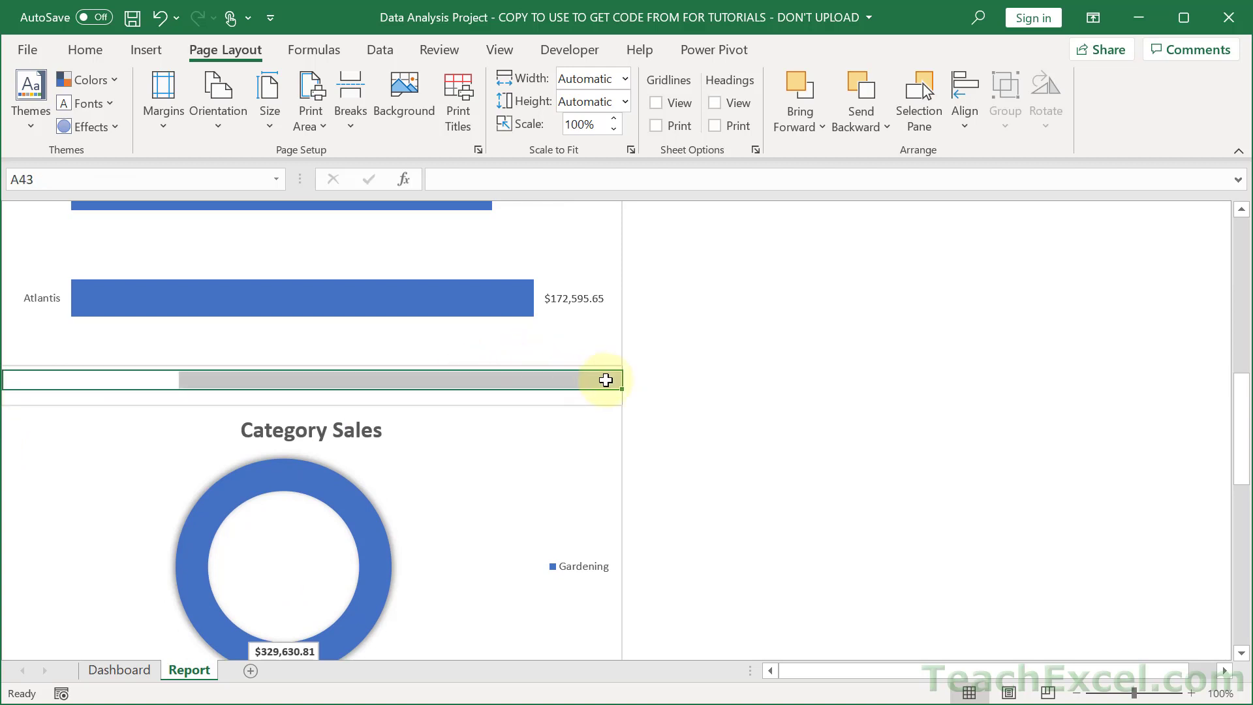
{"action": "left_click", "coordinate": [349, 96]}
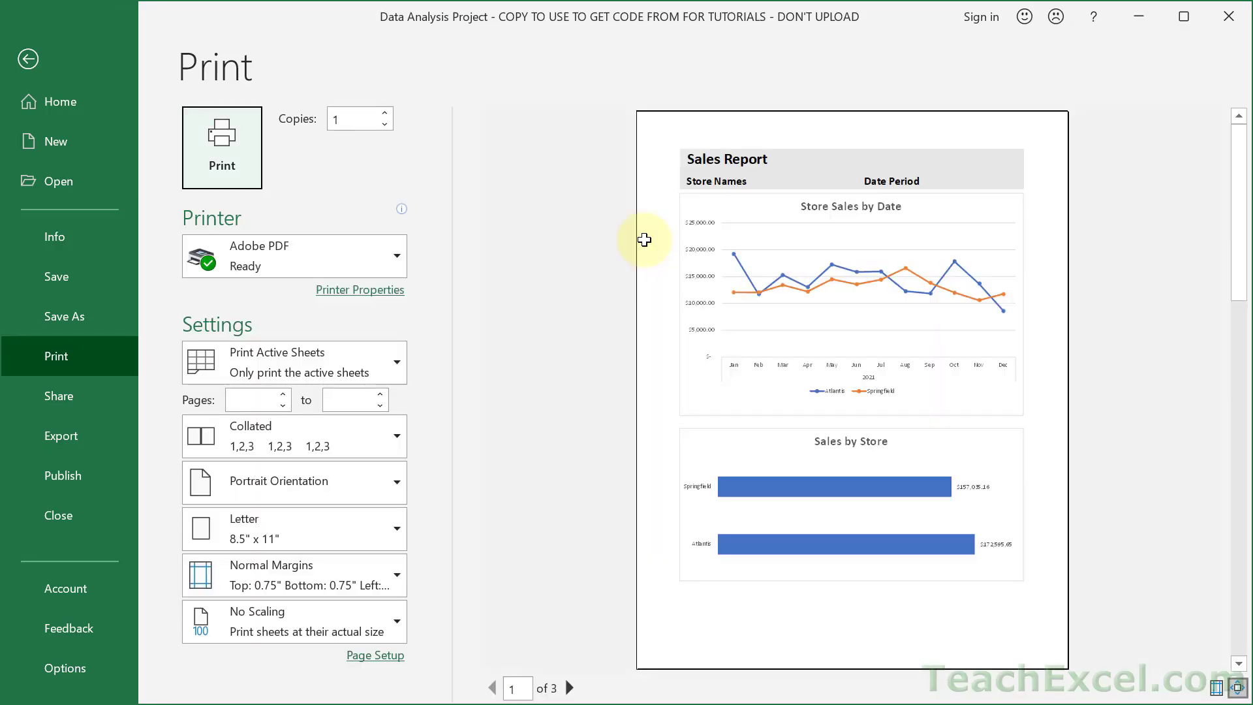
{"action": "mouse_move", "coordinate": [1058, 374]}
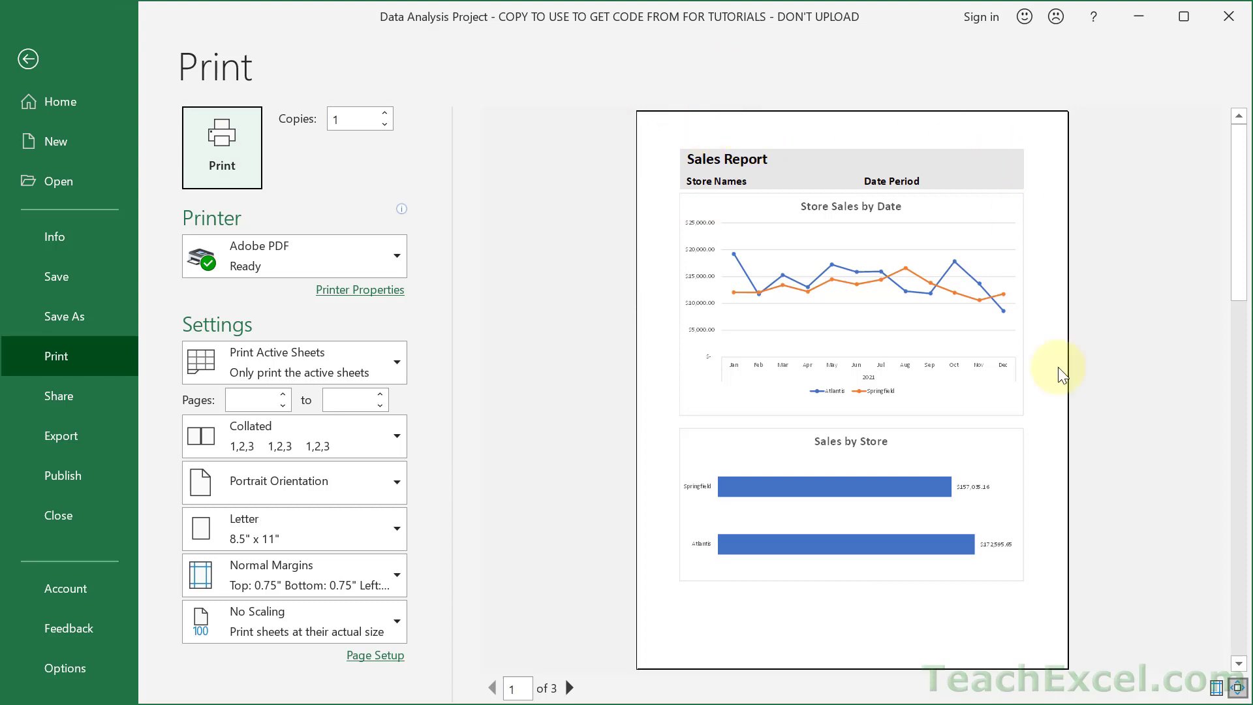
{"action": "mouse_move", "coordinate": [609, 674]}
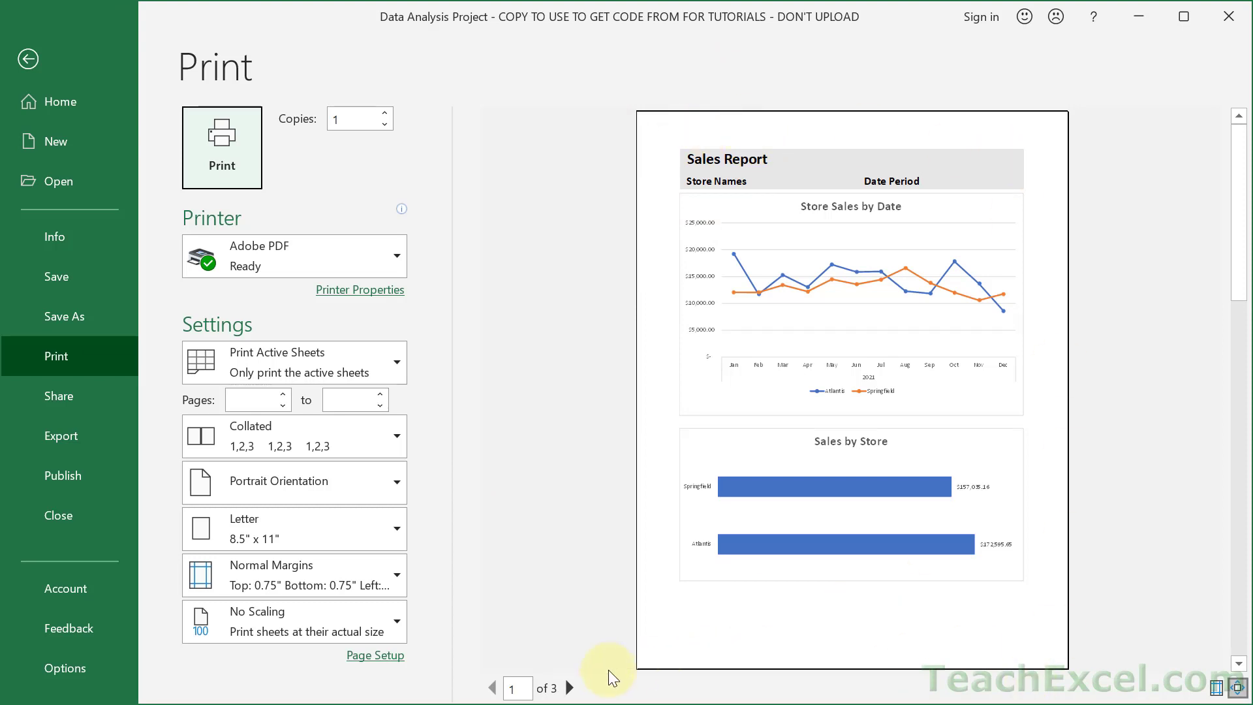
Check page 2 of the three-page preview, then return to the Report sheet.
{"action": "left_click", "coordinate": [570, 687]}
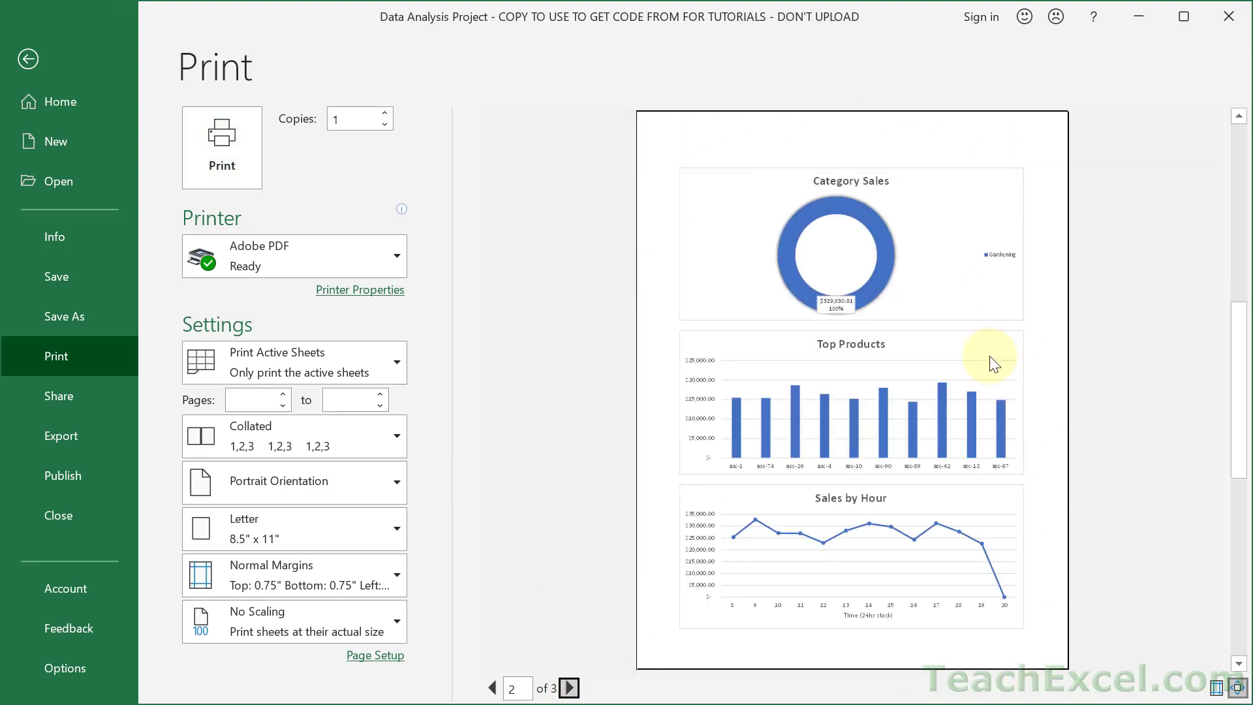
{"action": "mouse_move", "coordinate": [1106, 398]}
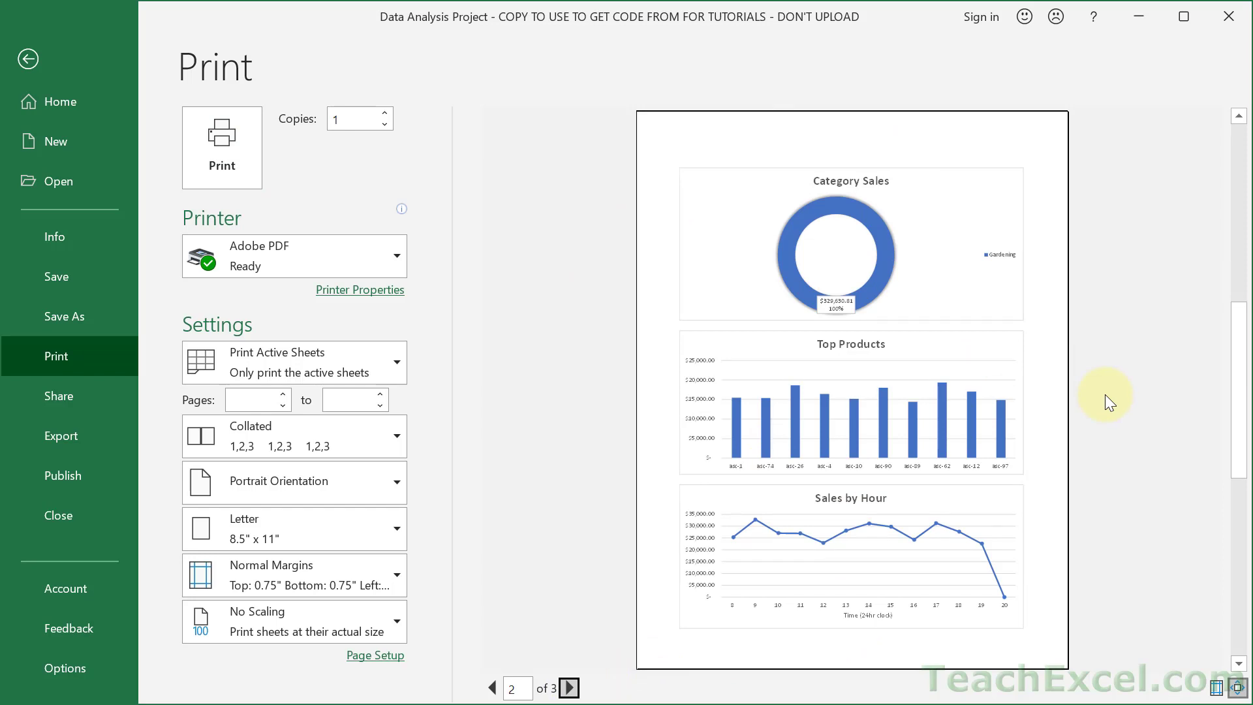
{"action": "left_click", "coordinate": [29, 58]}
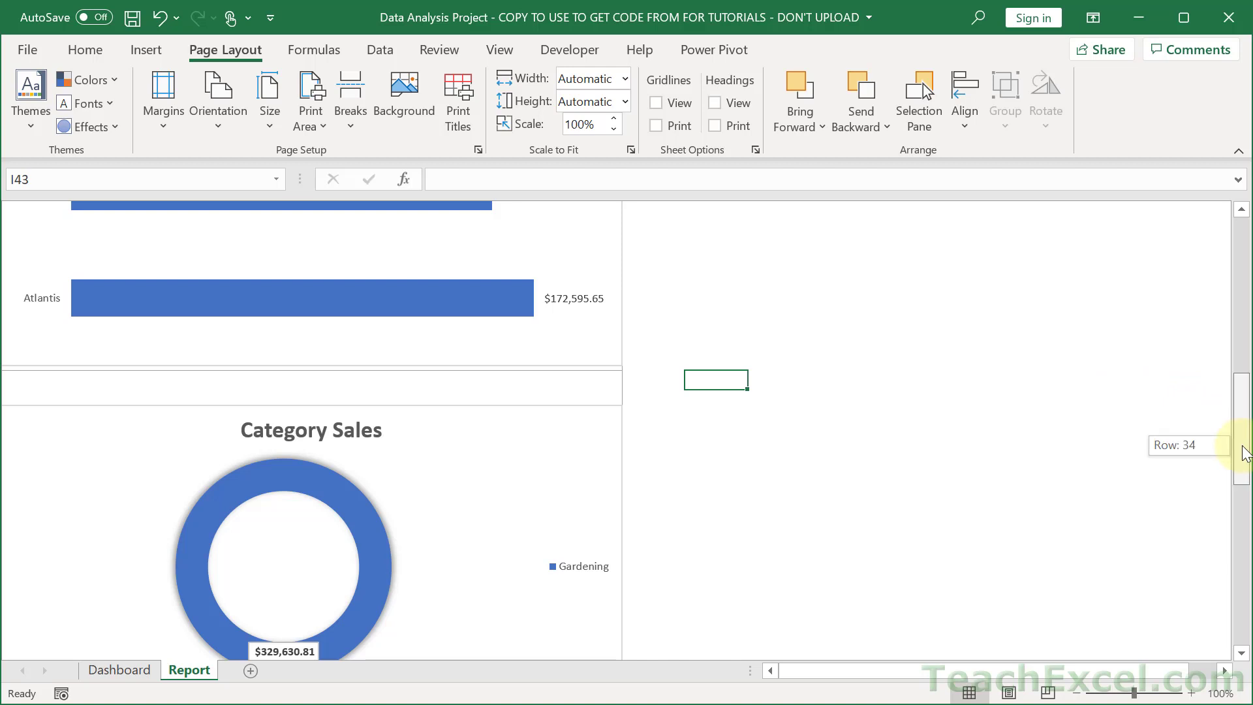
{"action": "scroll", "scroll_direction": "up", "scroll_amount": 3}
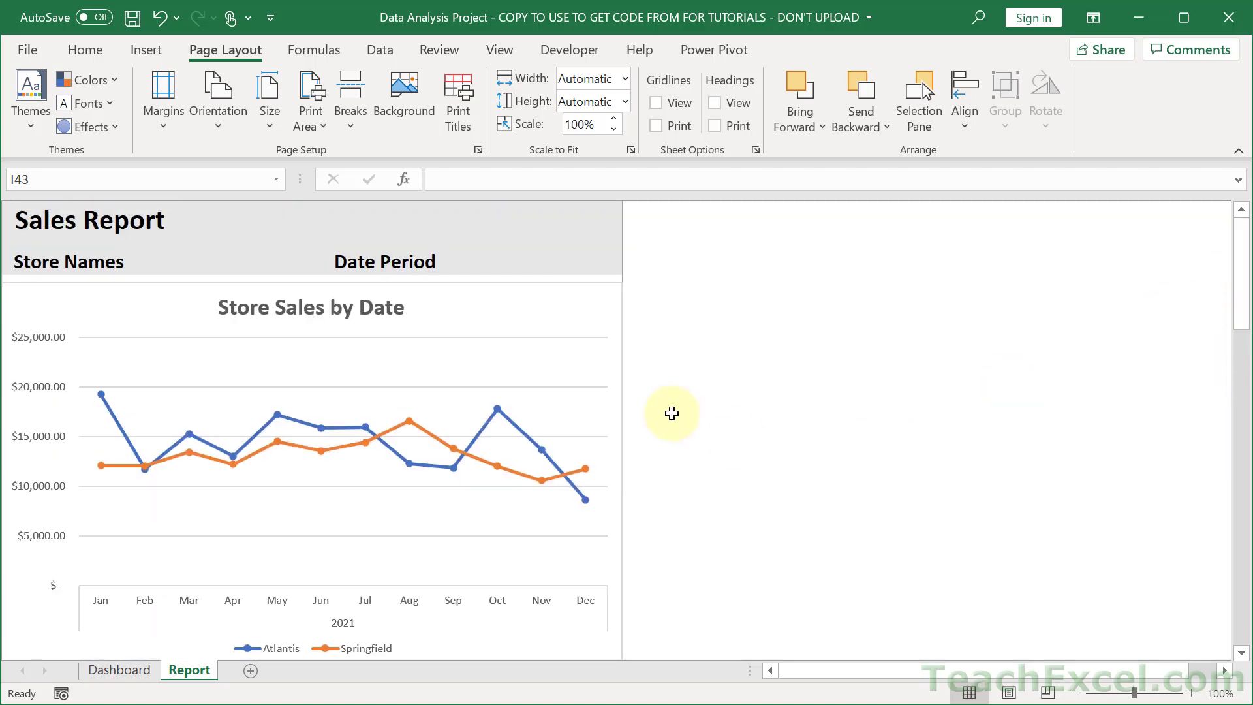
{"action": "mouse_move", "coordinate": [671, 413]}
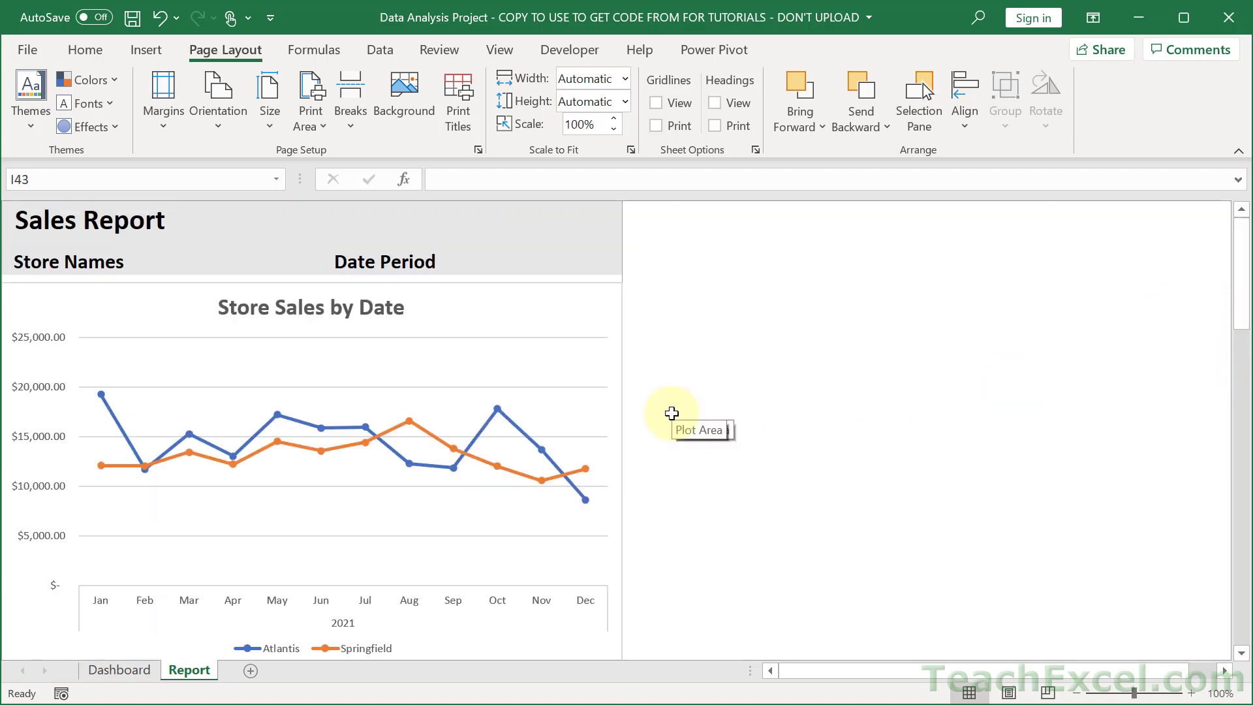
{"action": "mouse_move", "coordinate": [496, 200]}
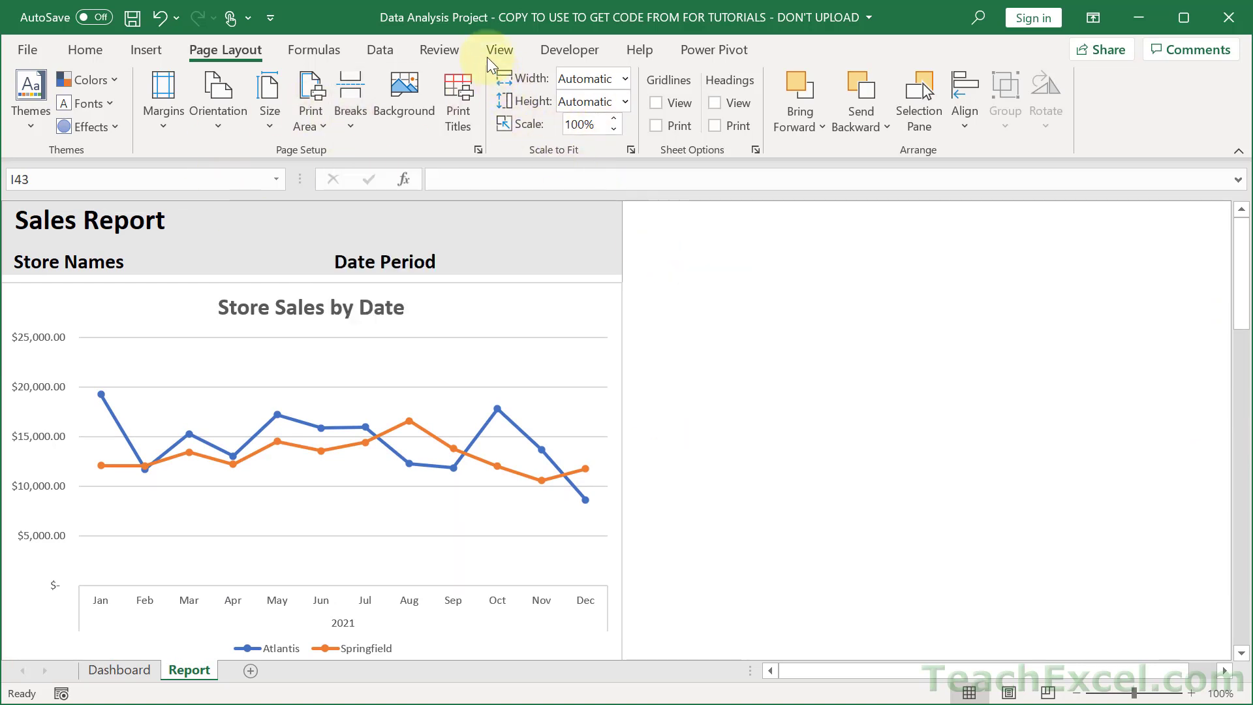
{"action": "left_click", "coordinate": [499, 49]}
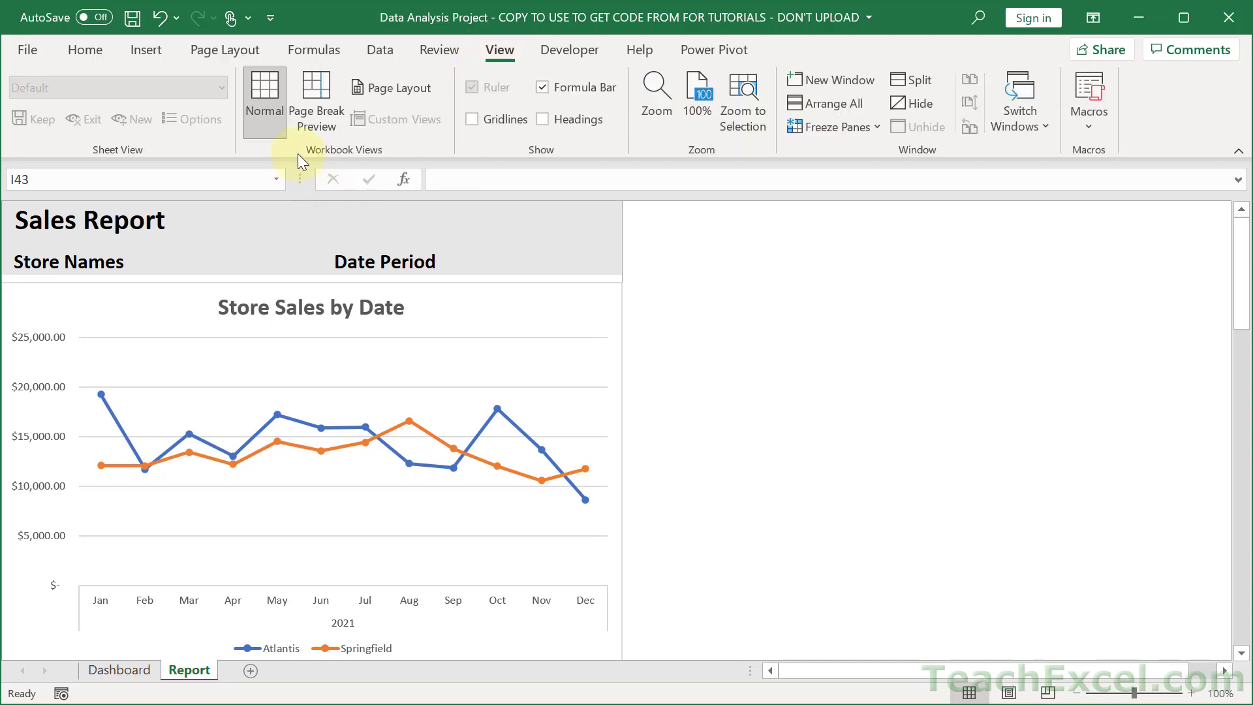
{"action": "mouse_move", "coordinate": [392, 88]}
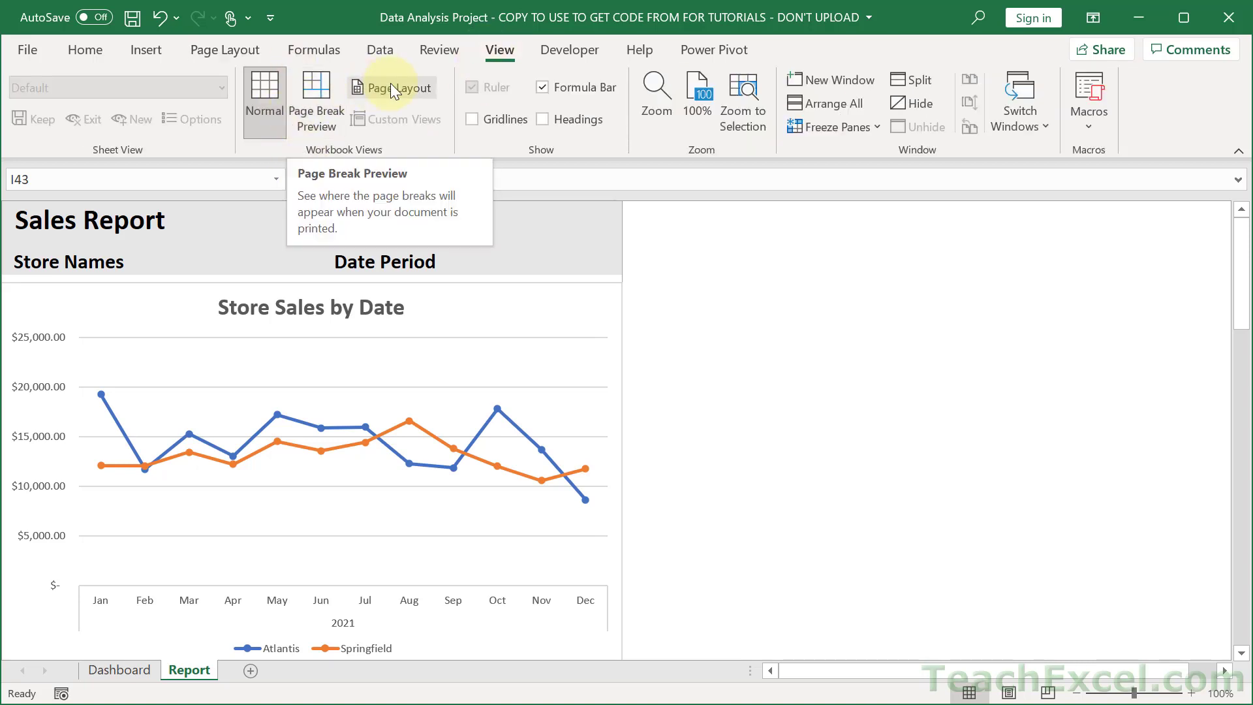
{"action": "mouse_move", "coordinate": [645, 272]}
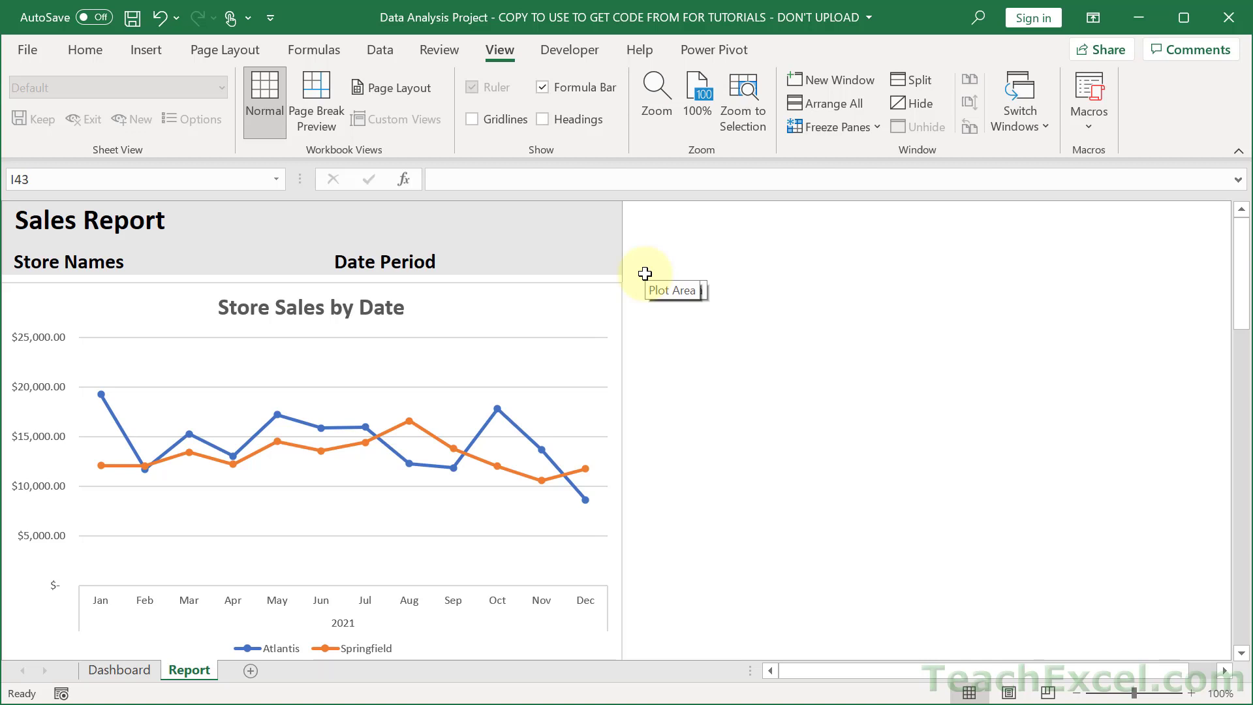